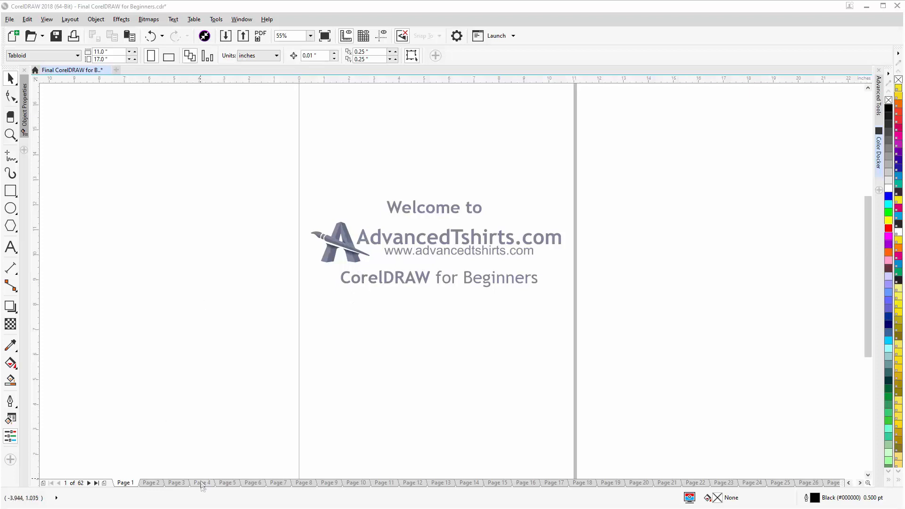
Step: Switch to page 25 of the training document on vector object anatomy
left_click(202, 482)
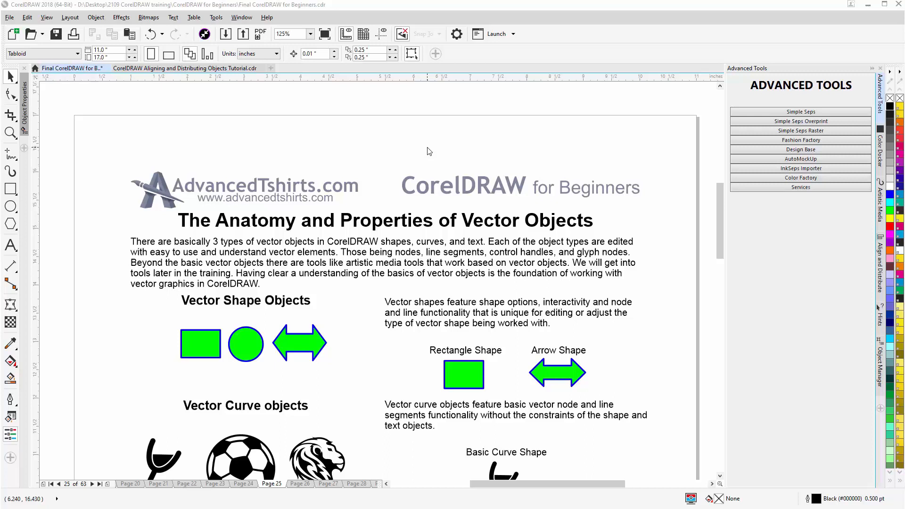
mouse_move(231, 308)
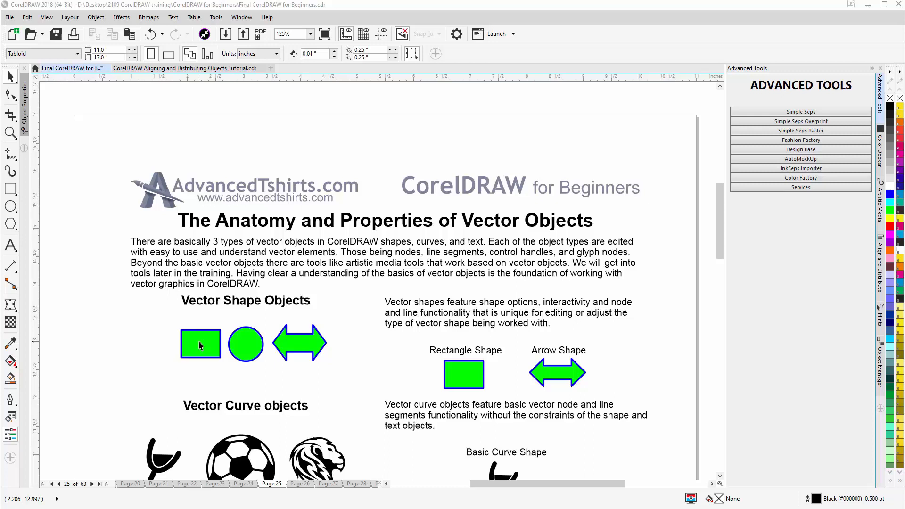
Step: Select the green rectangle, circle and double-headed arrow in turn to identify their object types
left_click(200, 344)
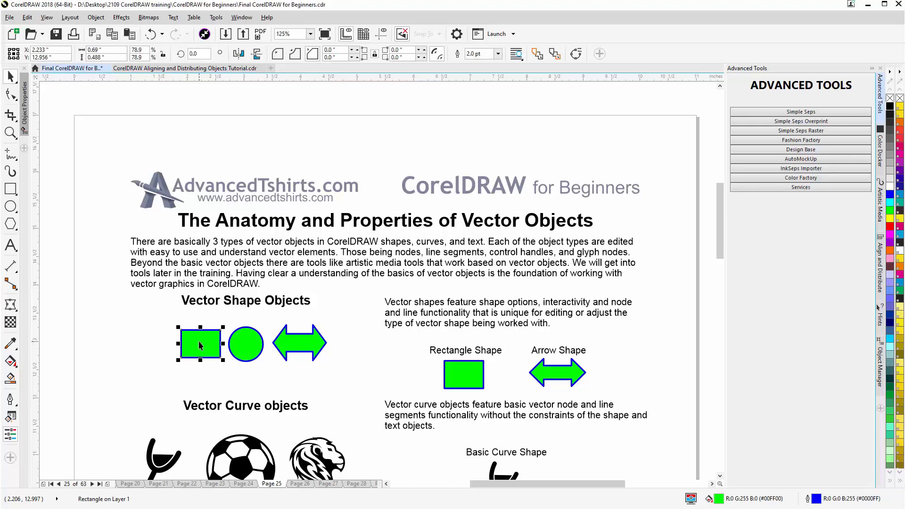
mouse_move(93, 494)
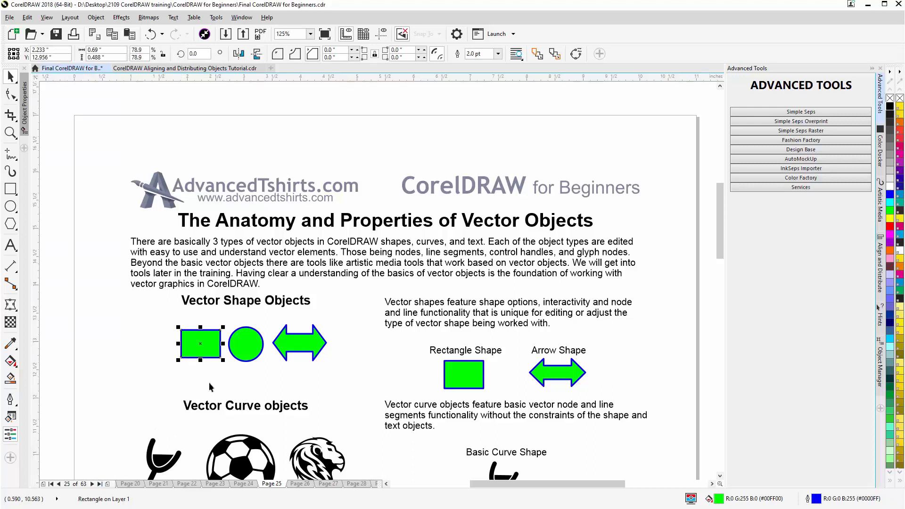
left_click(245, 343)
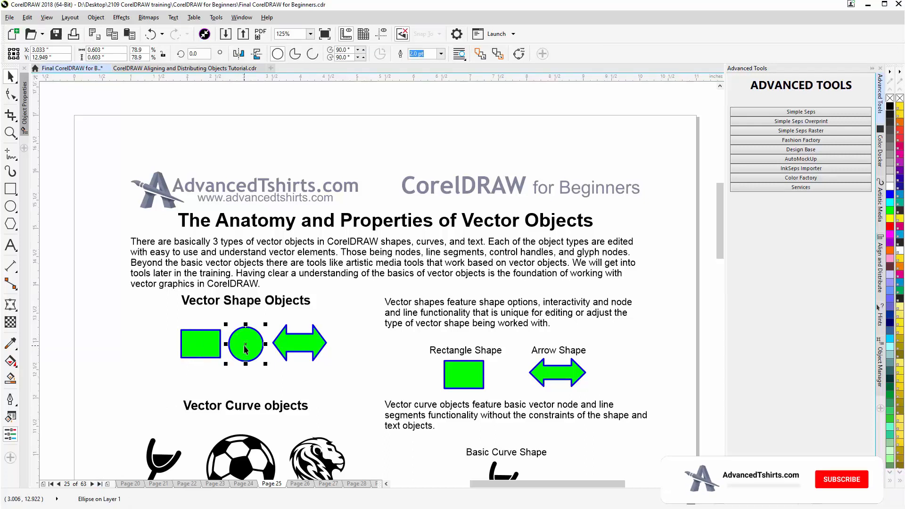
mouse_move(259, 356)
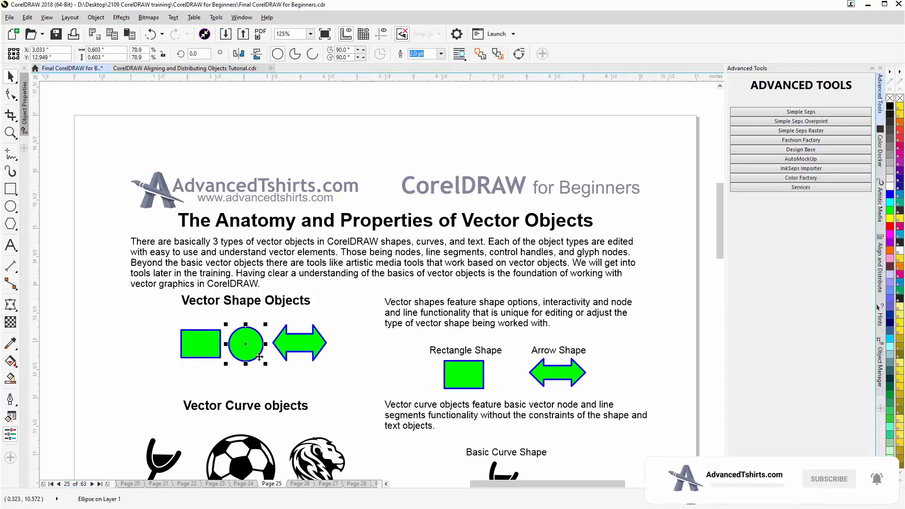
left_click(299, 343)
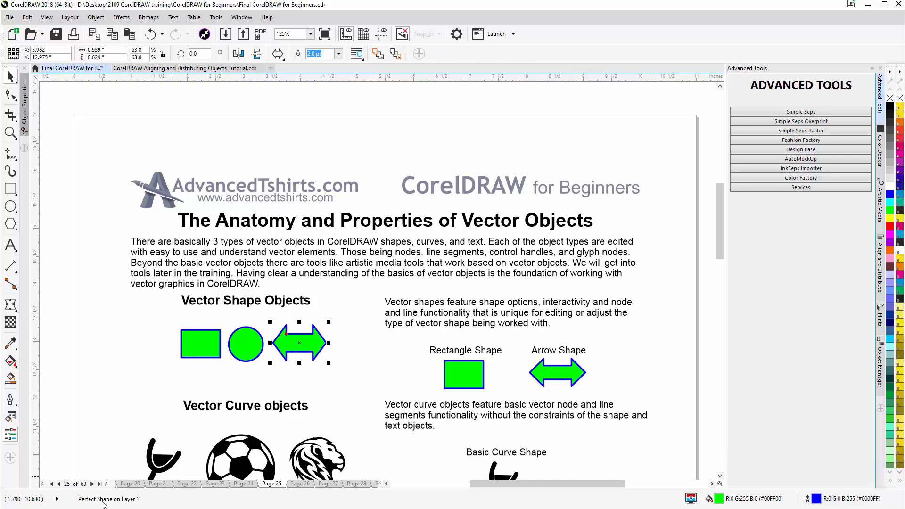
mouse_move(309, 345)
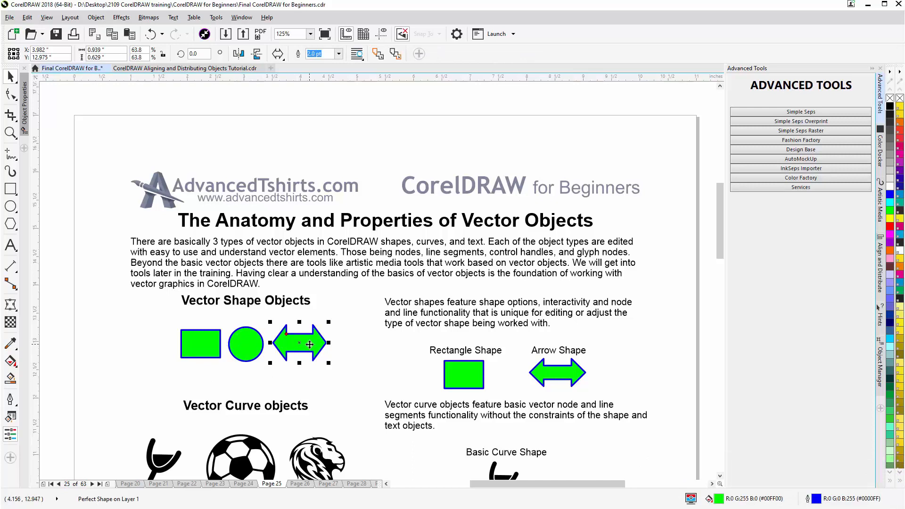
mouse_move(288, 337)
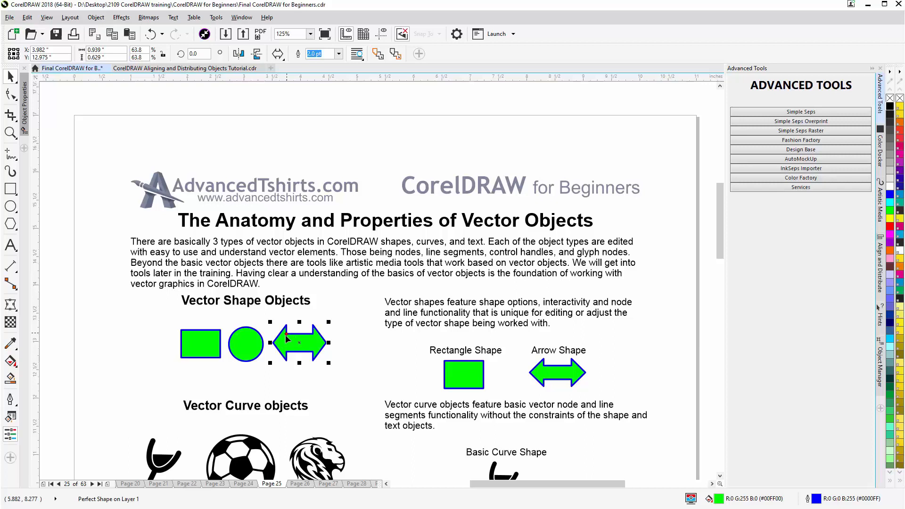
mouse_move(316, 348)
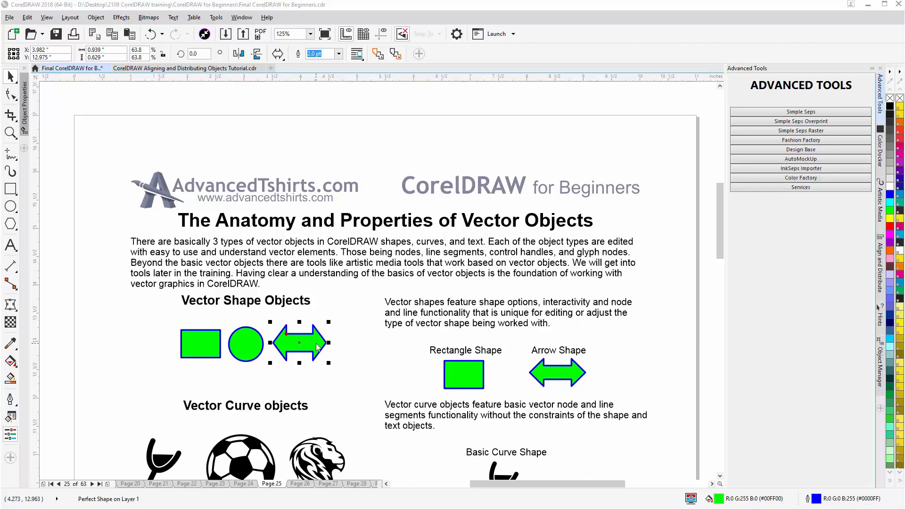
mouse_move(284, 341)
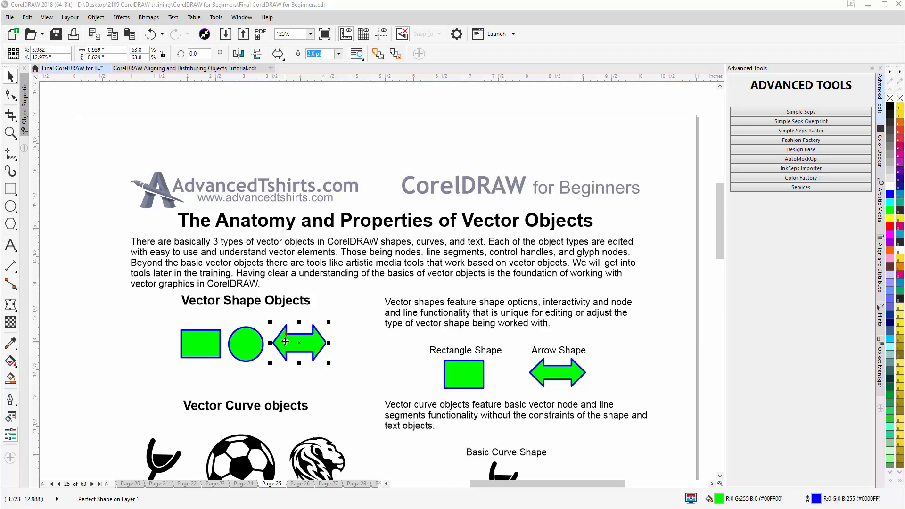
mouse_move(286, 337)
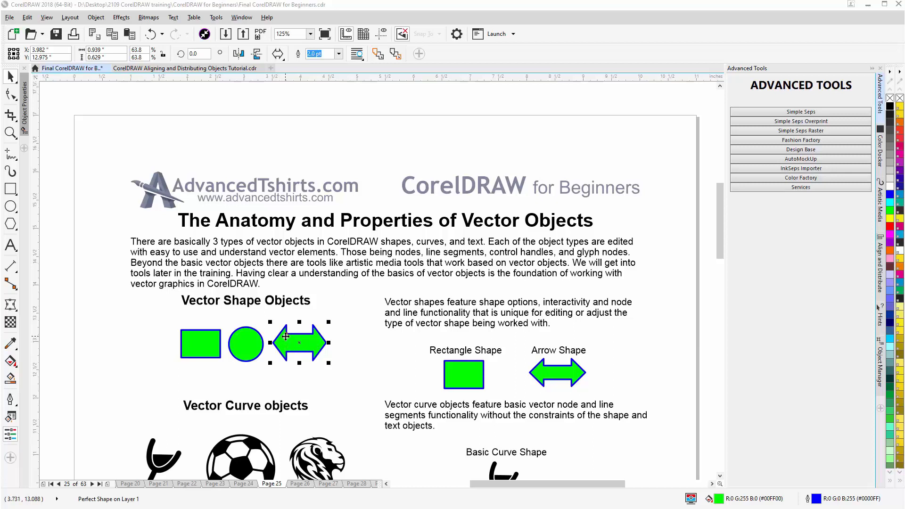
mouse_move(287, 338)
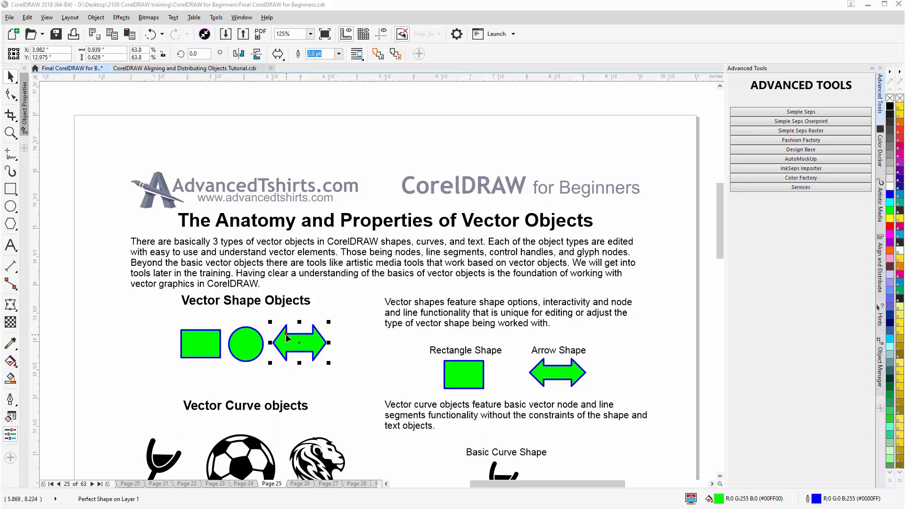
mouse_move(287, 339)
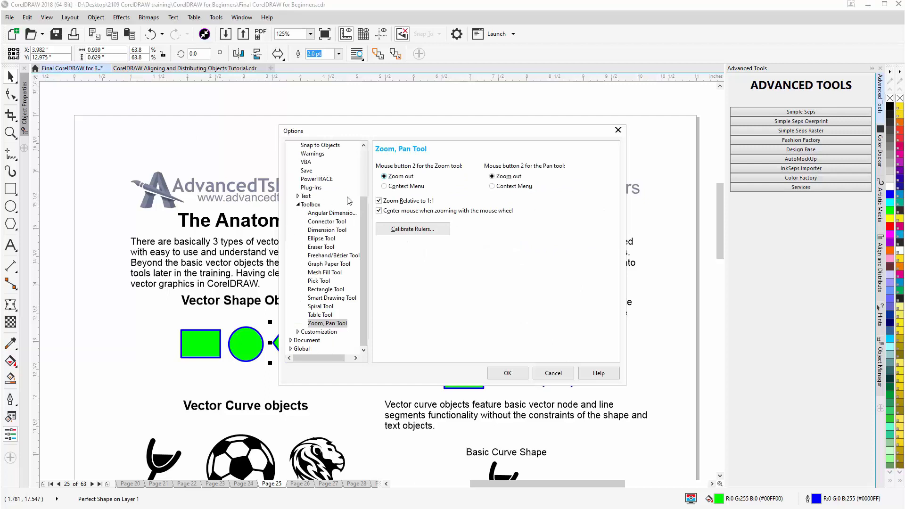
Step: Show the Nodes and Handles page under Workspace in the Options dialog
scroll("up", 3)
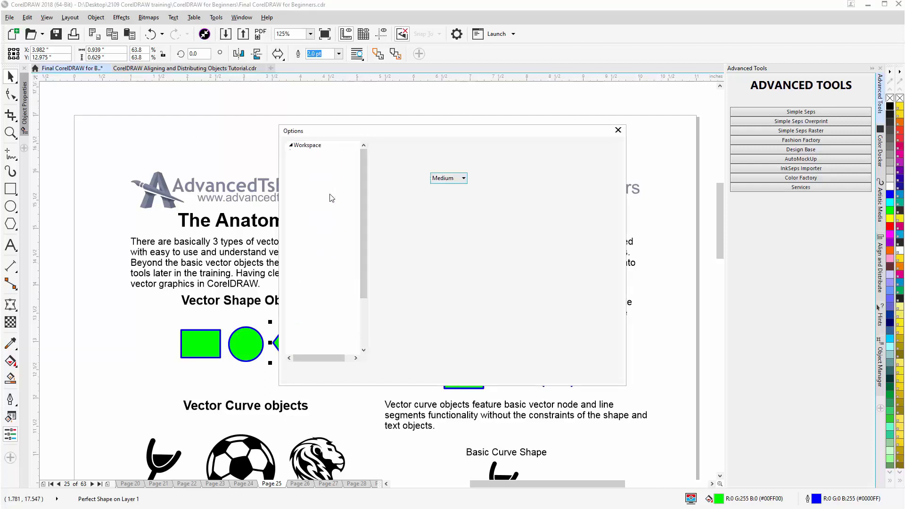
left_click(324, 196)
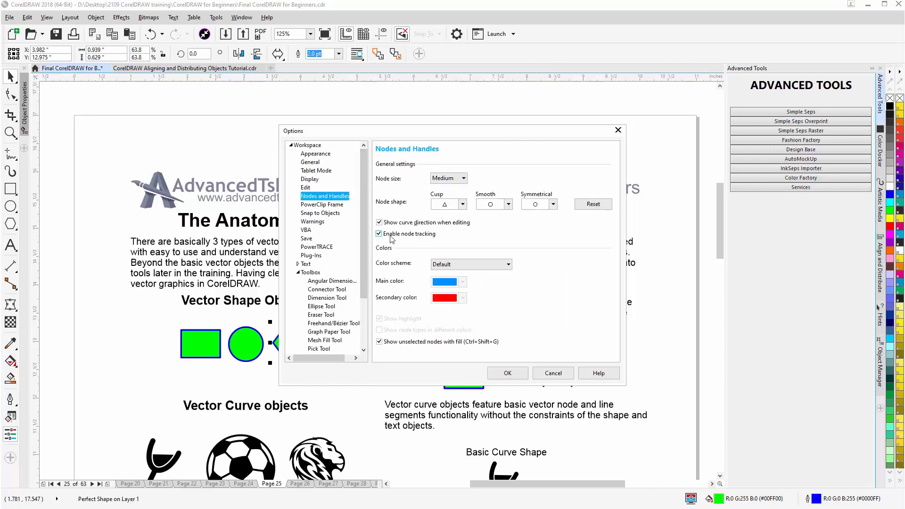
mouse_move(454, 238)
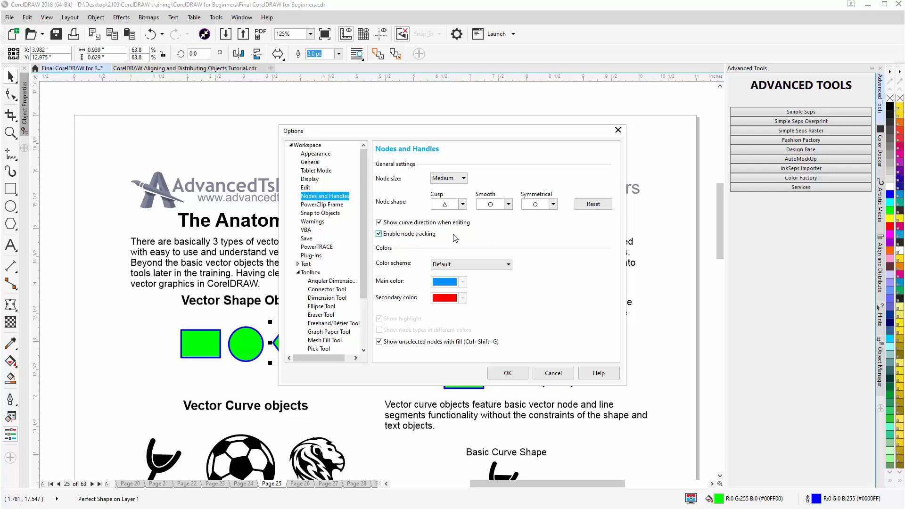
mouse_move(524, 342)
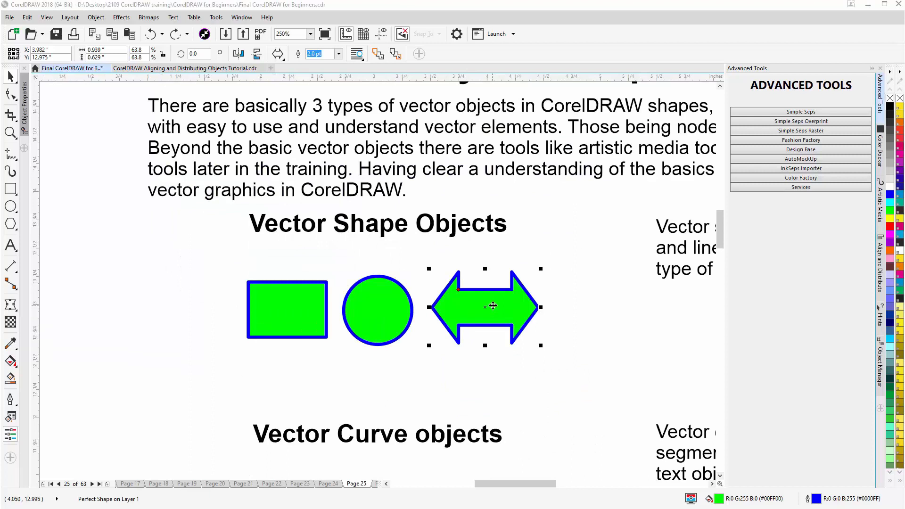
mouse_move(496, 312)
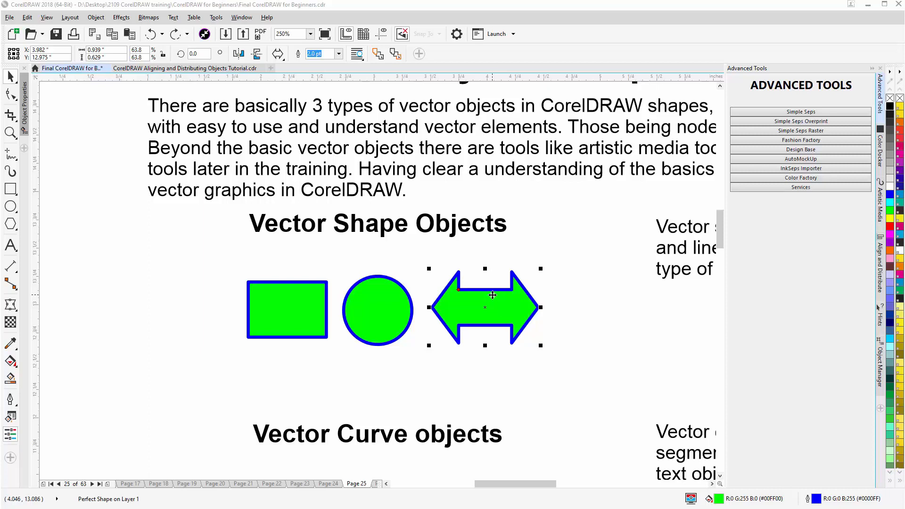
mouse_move(460, 291)
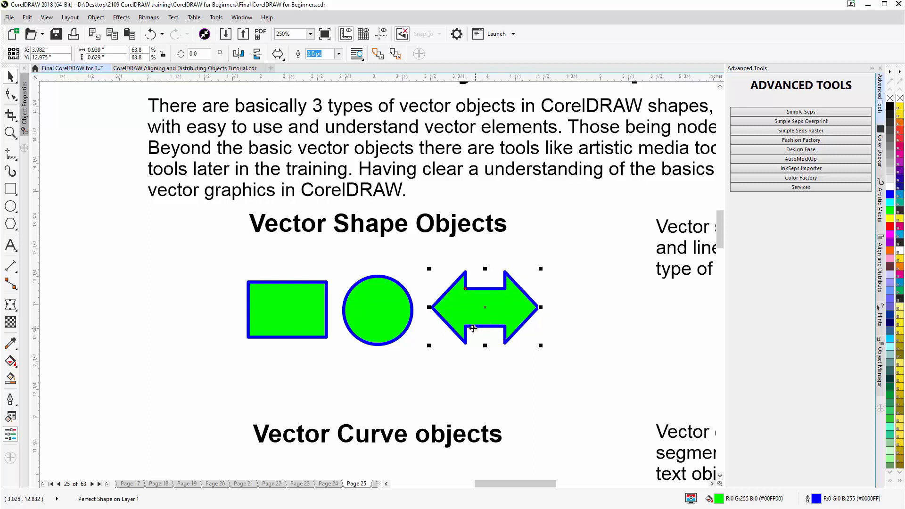
mouse_move(547, 310)
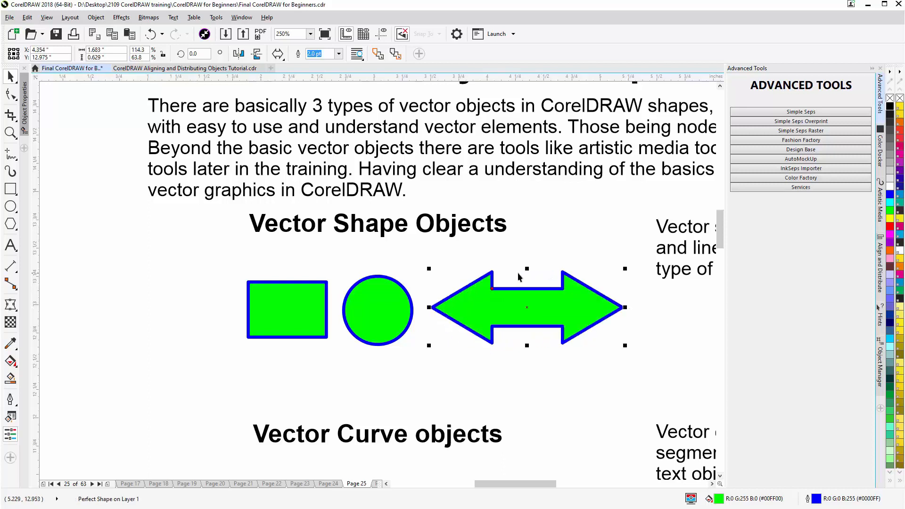
mouse_move(492, 292)
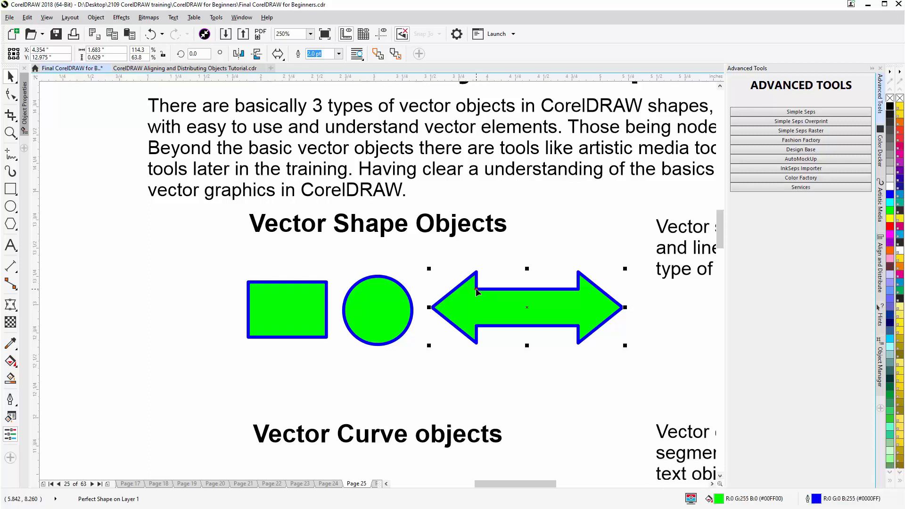
mouse_move(378, 311)
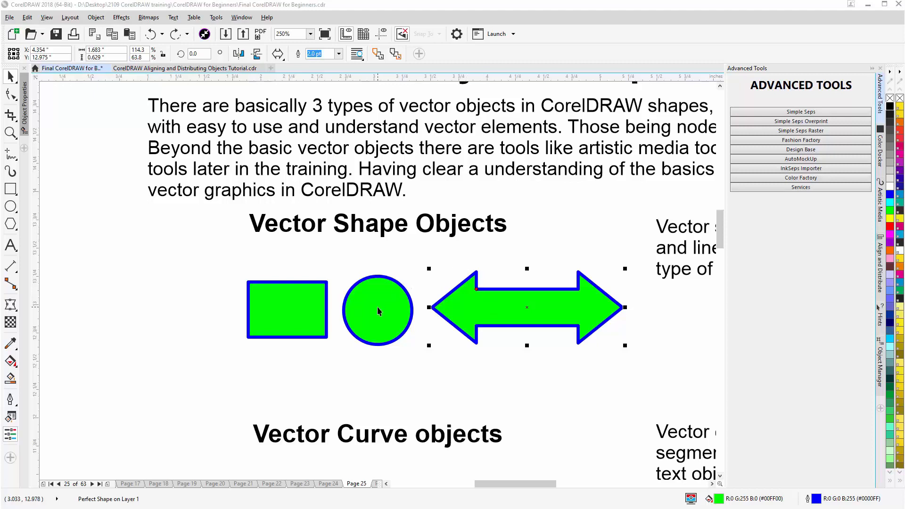
left_click(377, 309)
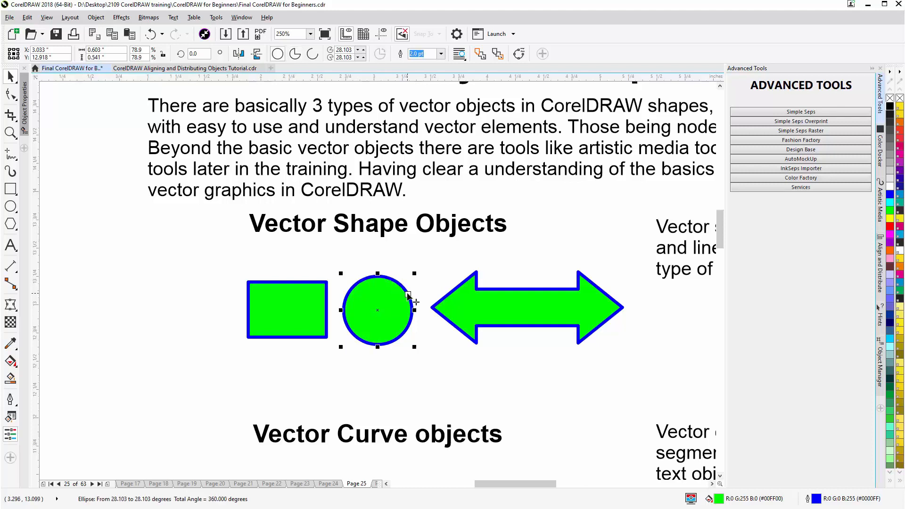
mouse_move(375, 326)
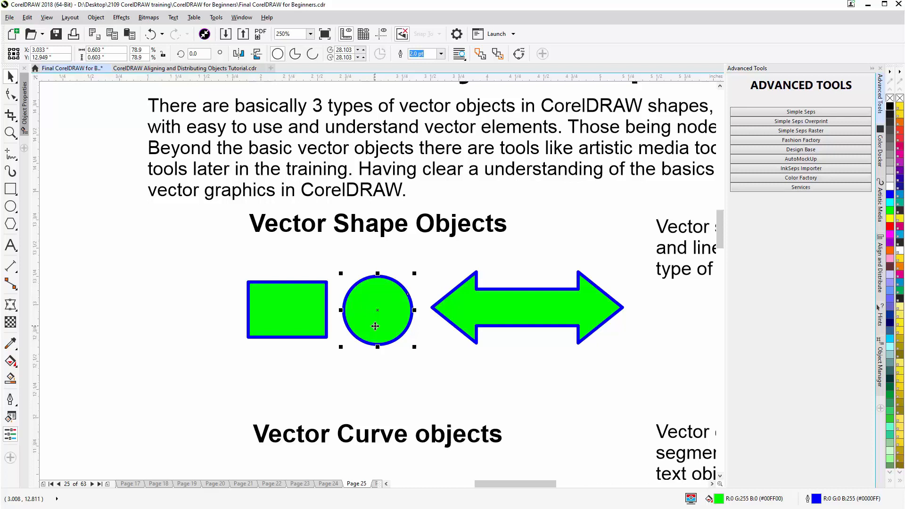
Step: Select the green rounded rectangle to reduce its corner radius, then move down the page
left_click(286, 309)
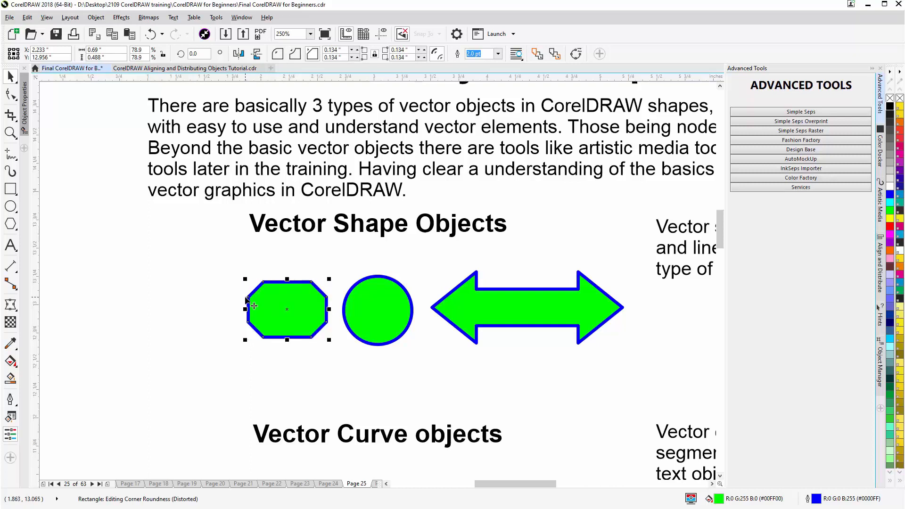
mouse_move(141, 328)
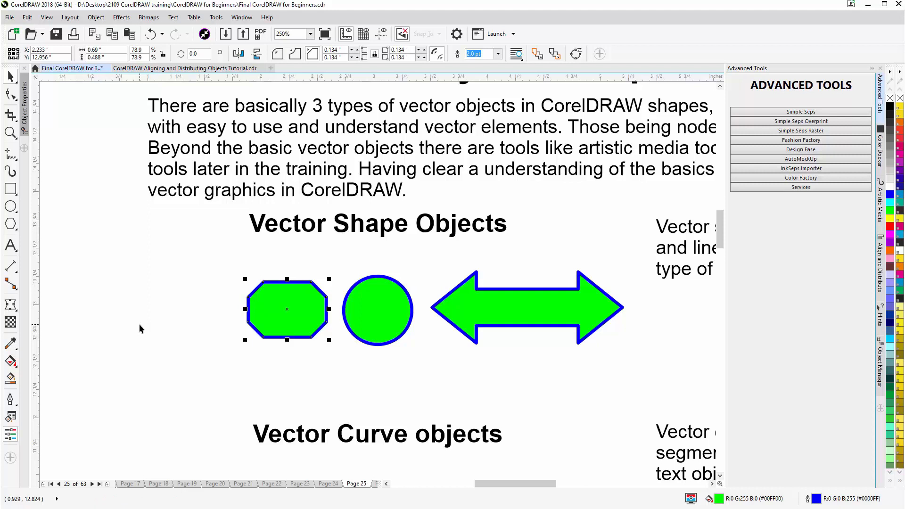
mouse_move(299, 65)
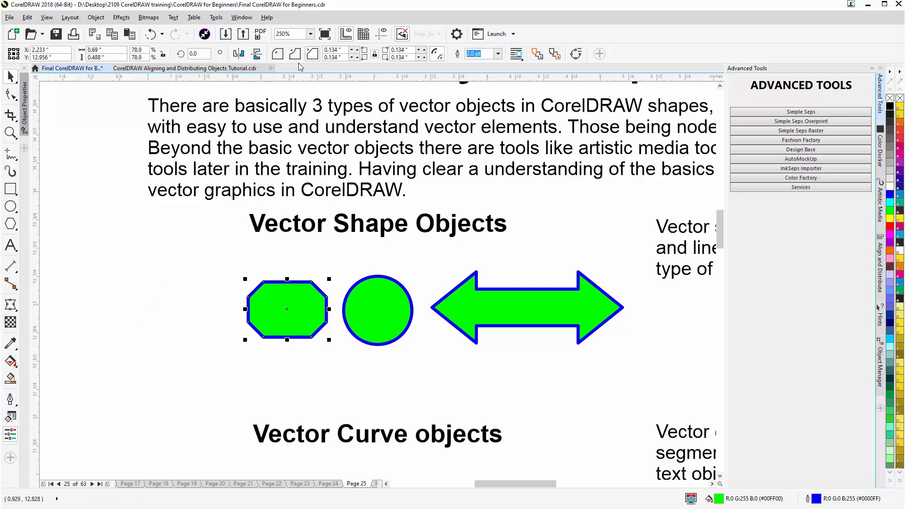
mouse_move(312, 53)
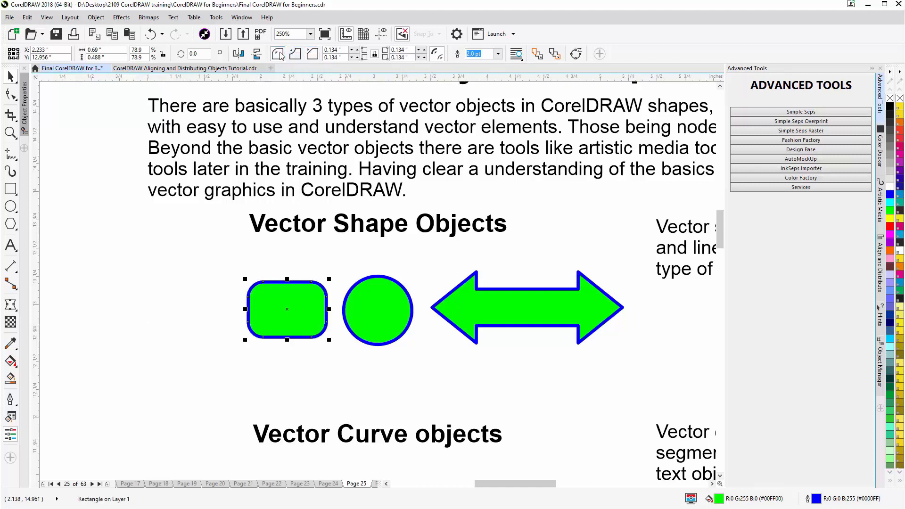
mouse_move(278, 53)
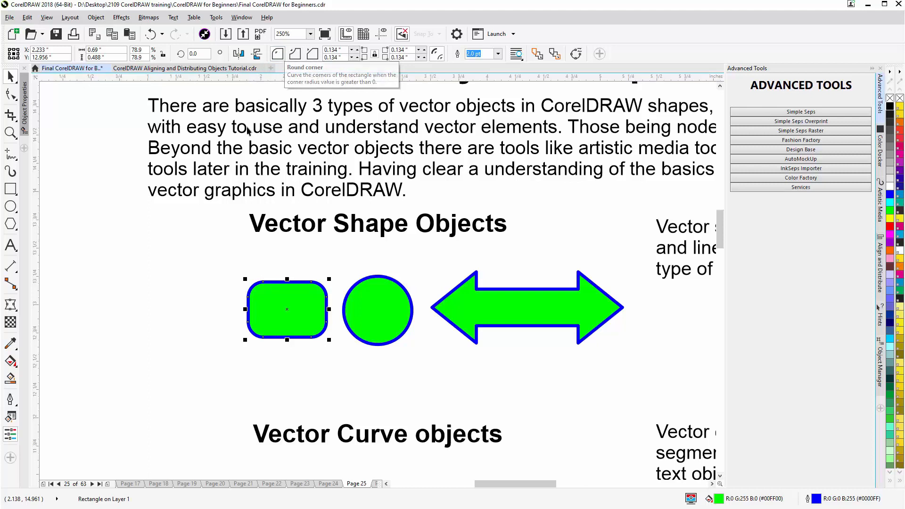
mouse_move(258, 287)
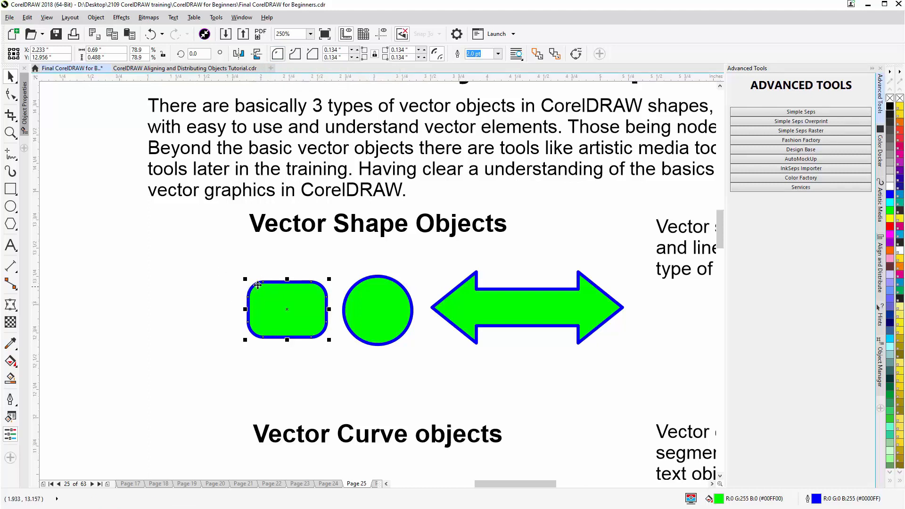
mouse_move(260, 300)
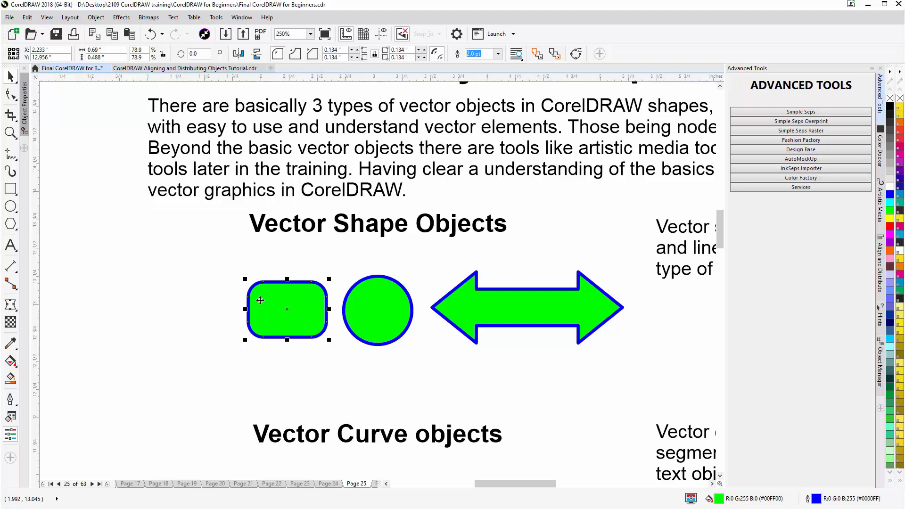
mouse_move(257, 302)
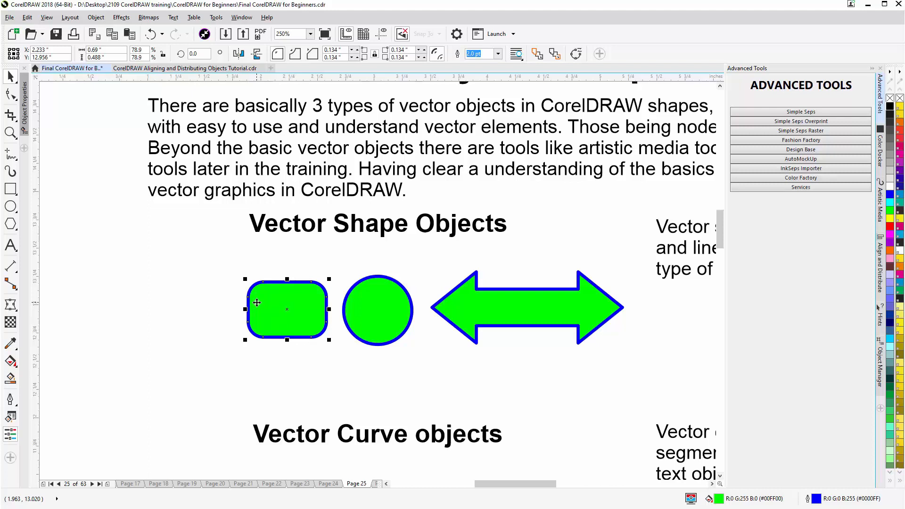
mouse_move(256, 304)
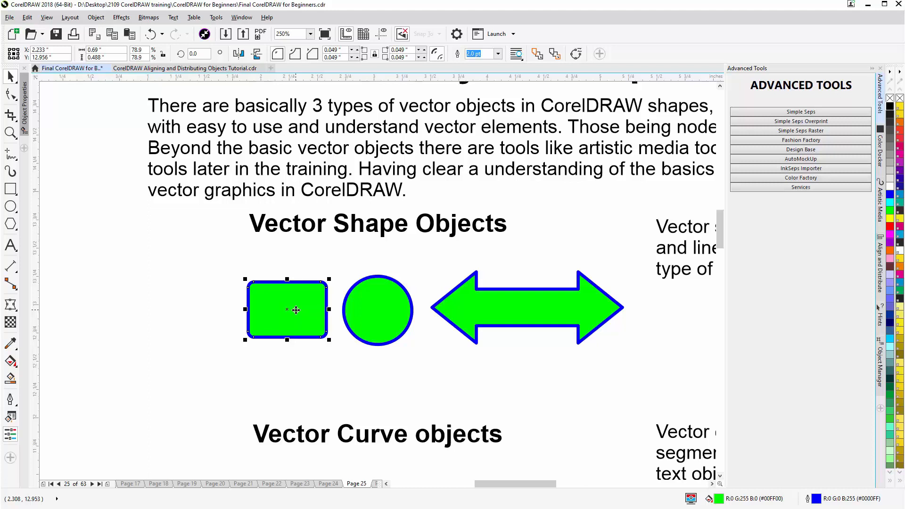
mouse_move(650, 298)
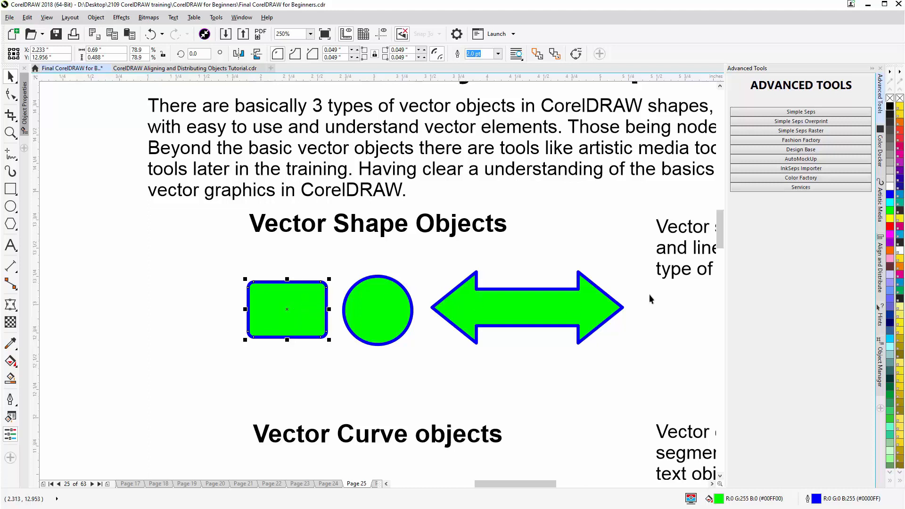
scroll("down", 3)
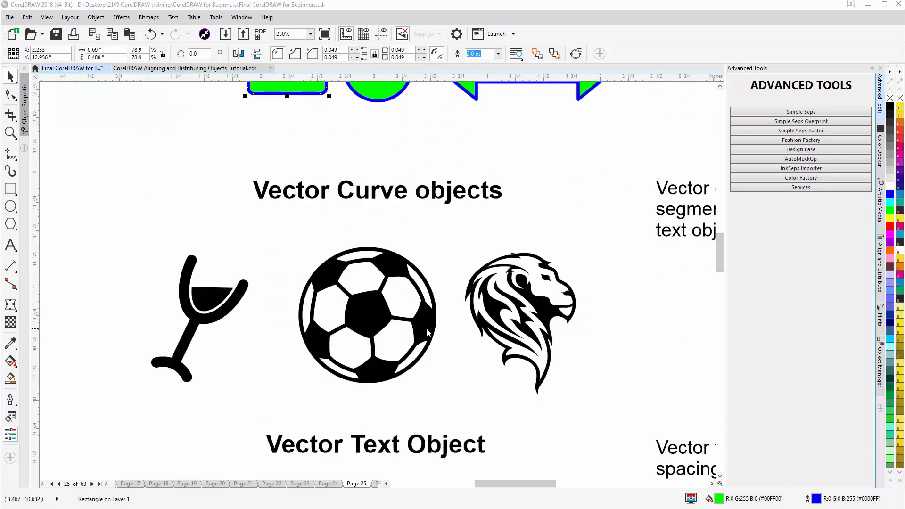
mouse_move(282, 160)
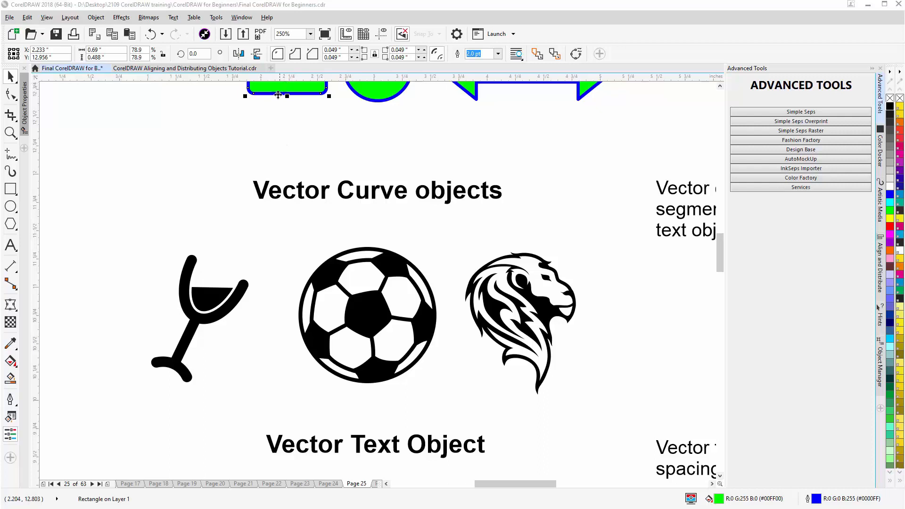
Step: Bring the wine-glass curve example into view on the page
left_click(199, 294)
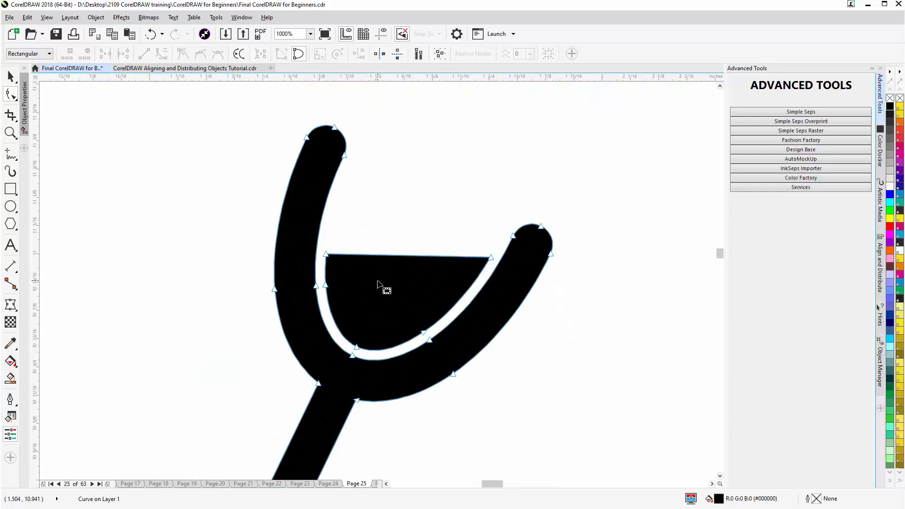
mouse_move(338, 323)
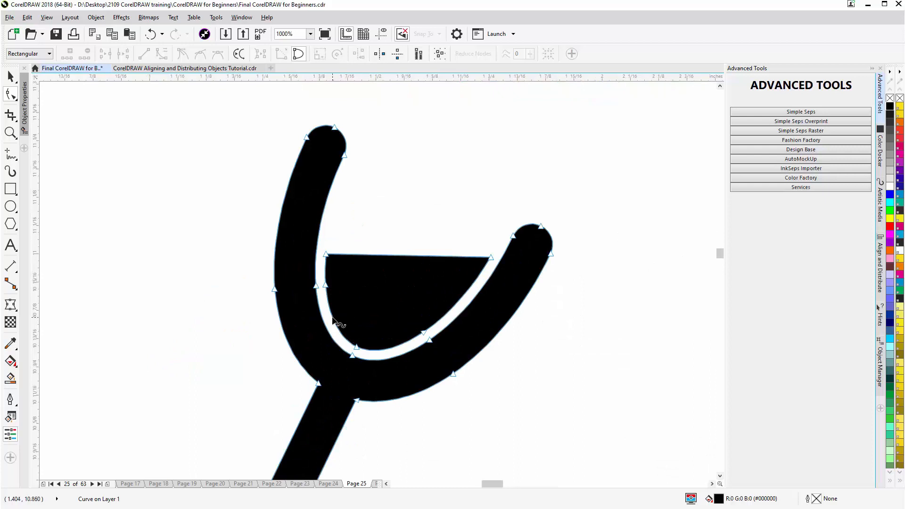
mouse_move(334, 293)
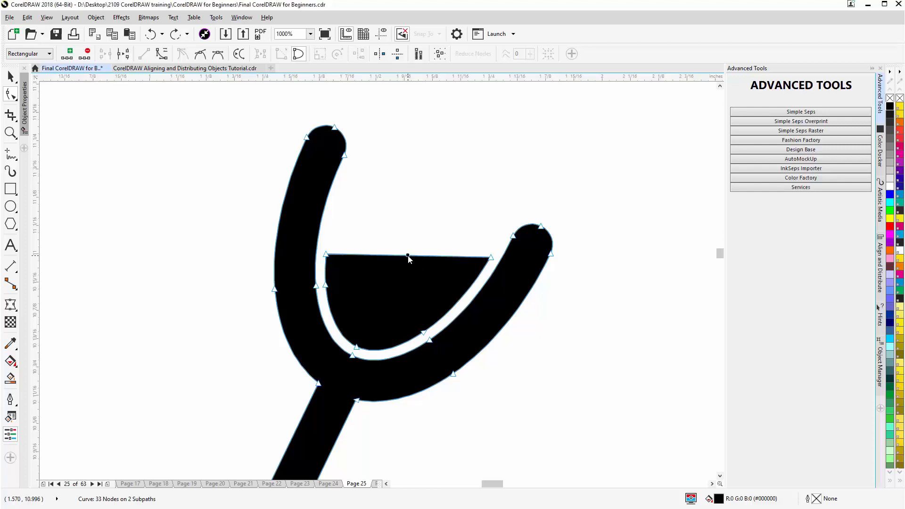
mouse_move(408, 257)
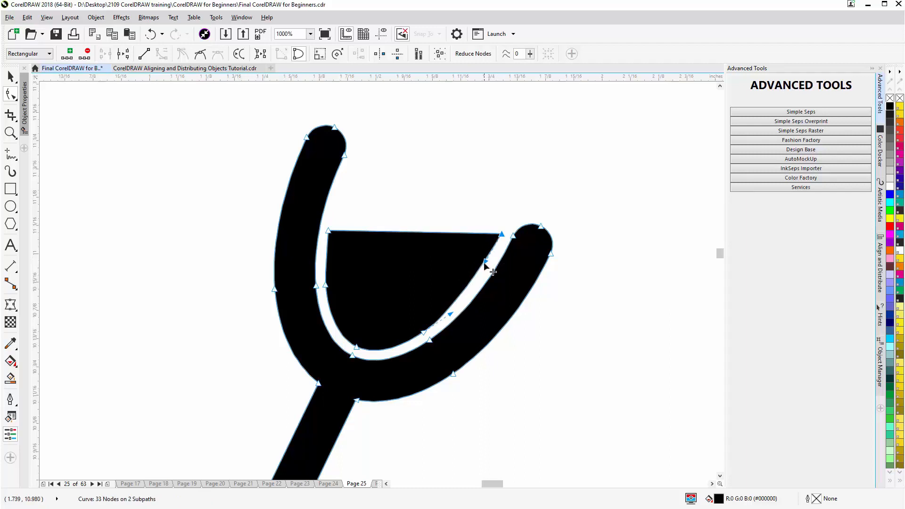
mouse_move(337, 239)
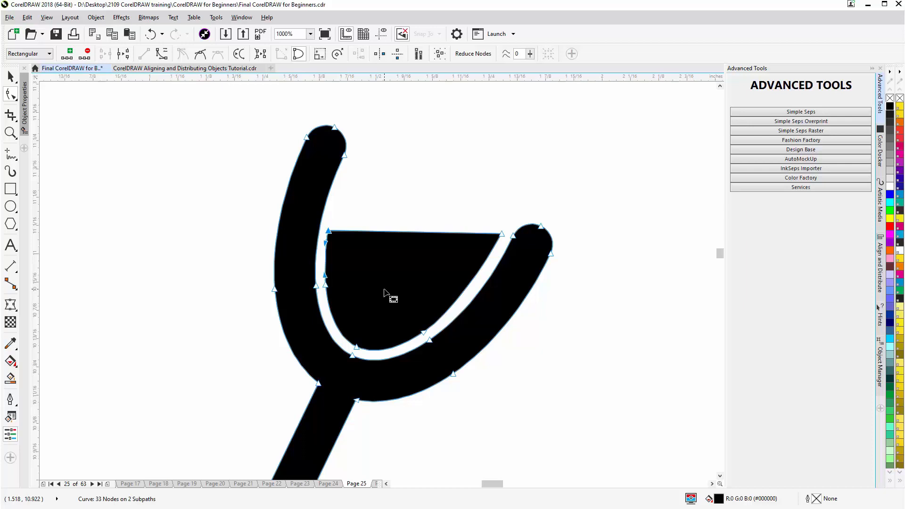
mouse_move(605, 219)
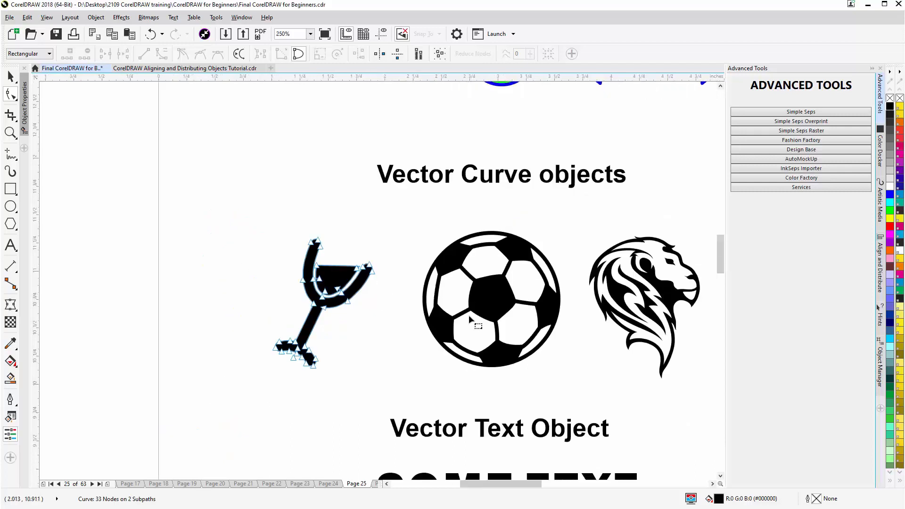
mouse_move(502, 302)
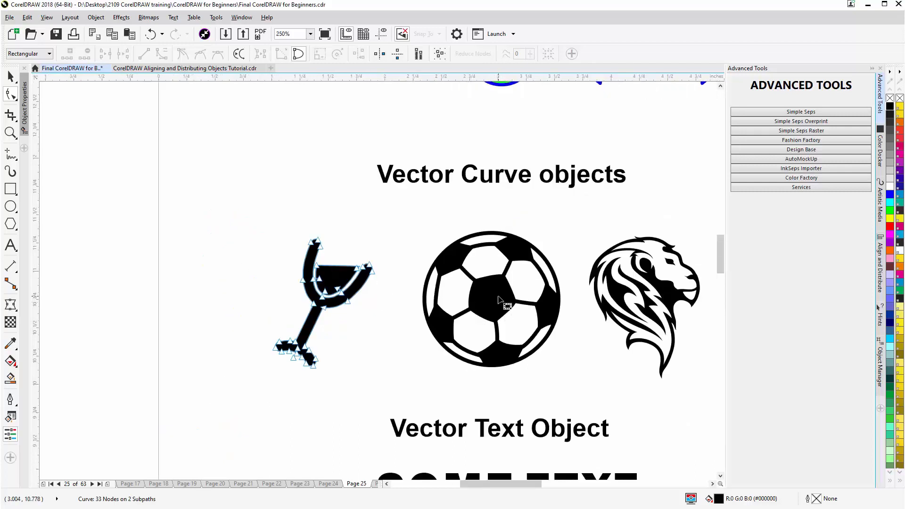
Step: Reveal the nodes of the soccer ball (68) and the lion (111 nodes, 7 subpaths)
left_click(491, 299)
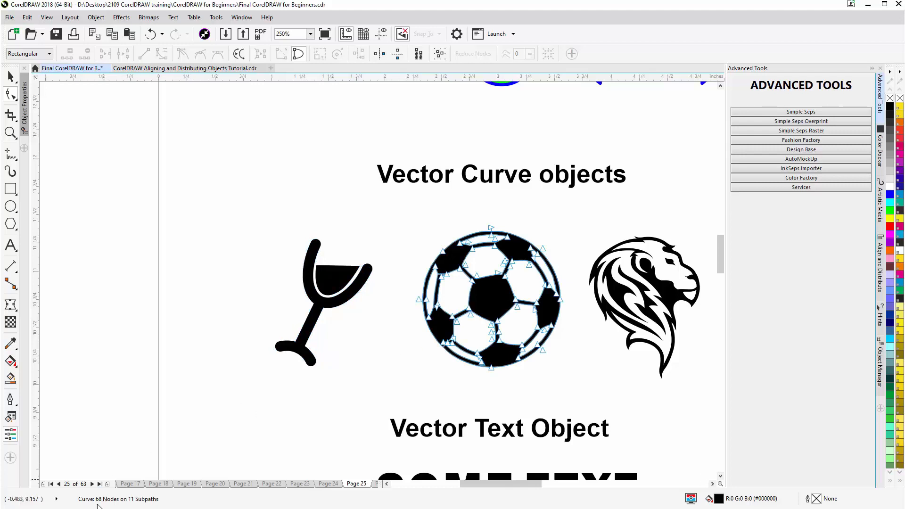
mouse_move(141, 506)
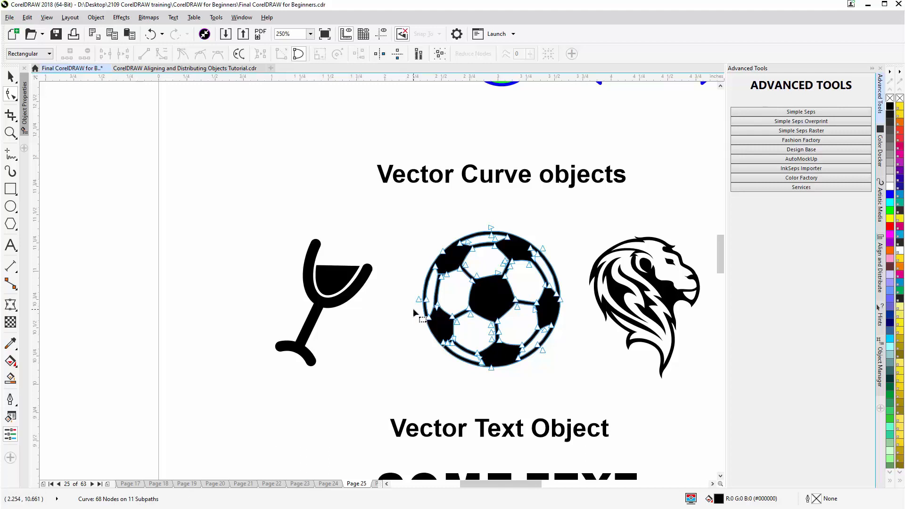
mouse_move(456, 280)
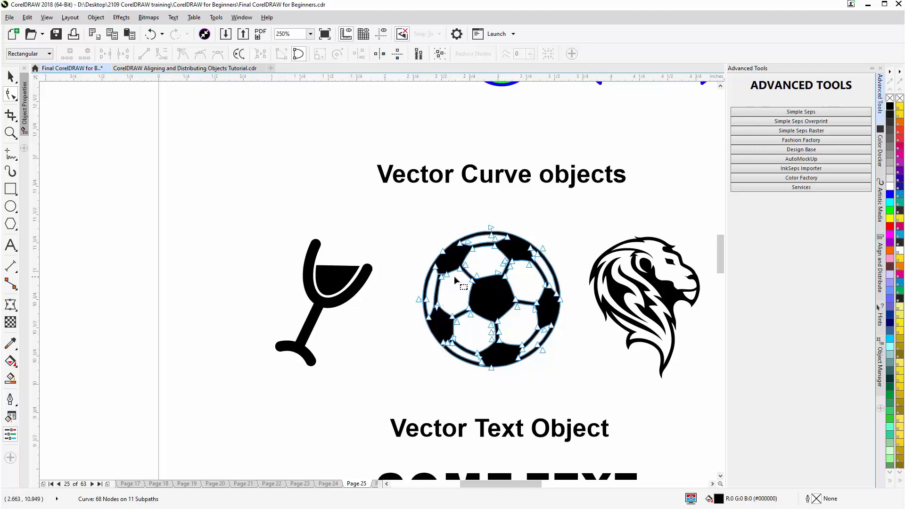
mouse_move(497, 305)
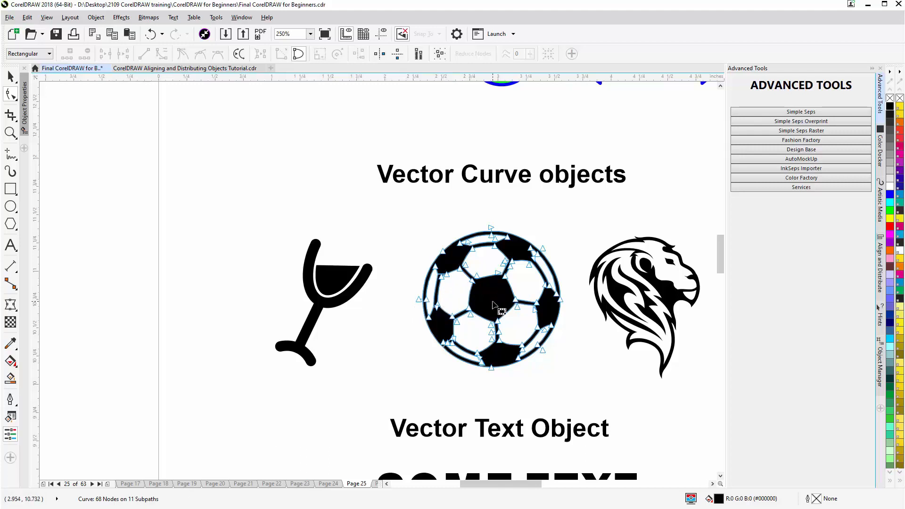
mouse_move(514, 320)
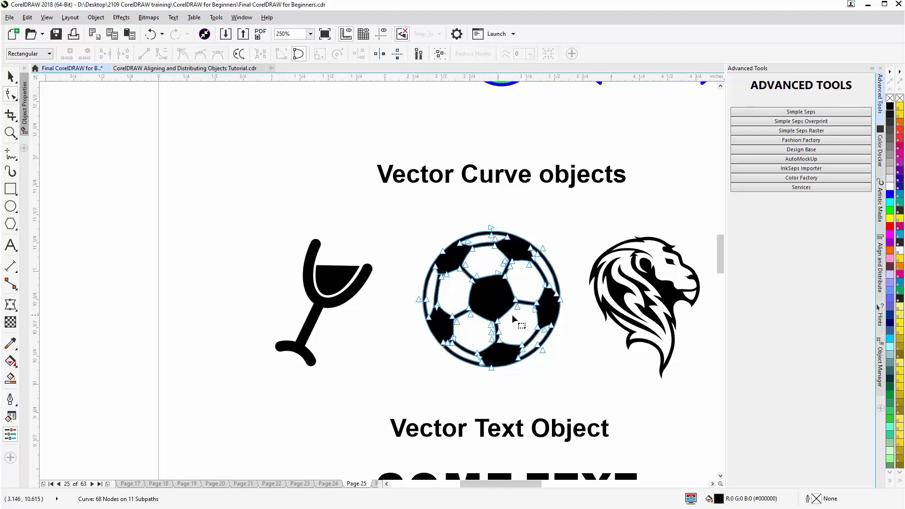
mouse_move(467, 351)
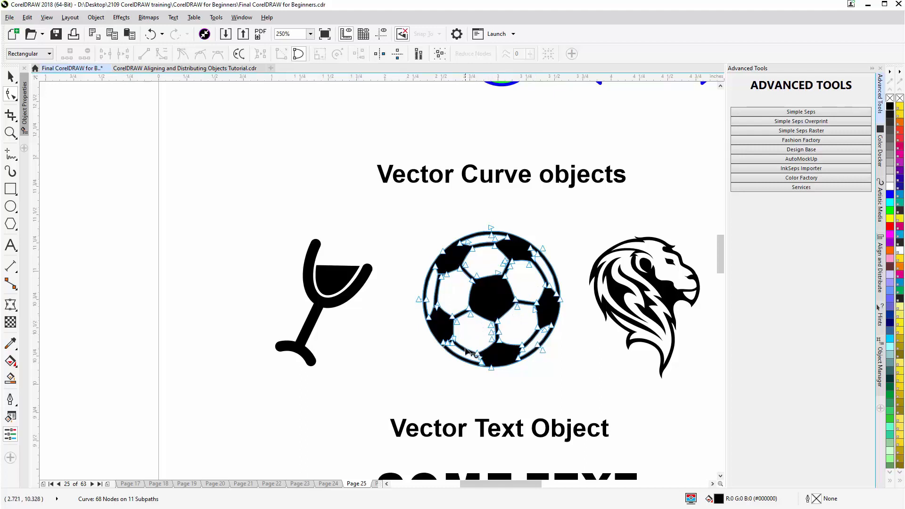
mouse_move(436, 299)
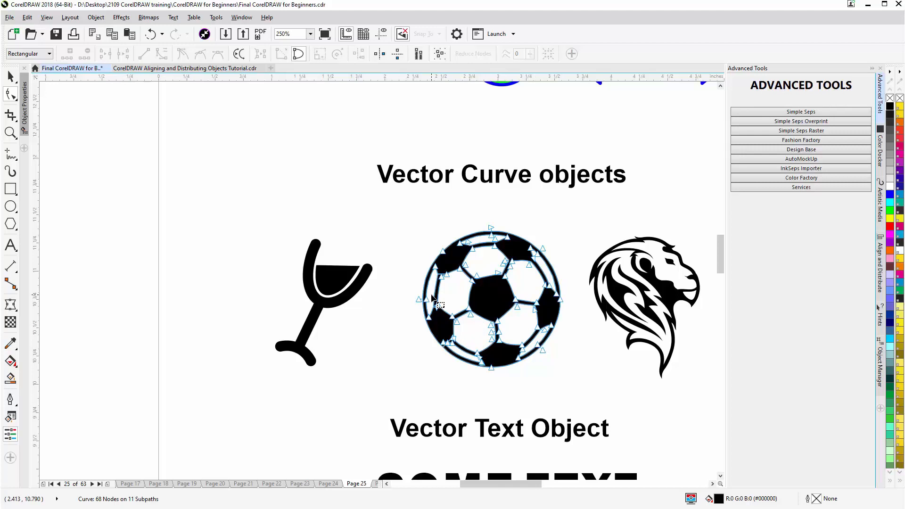
mouse_move(662, 292)
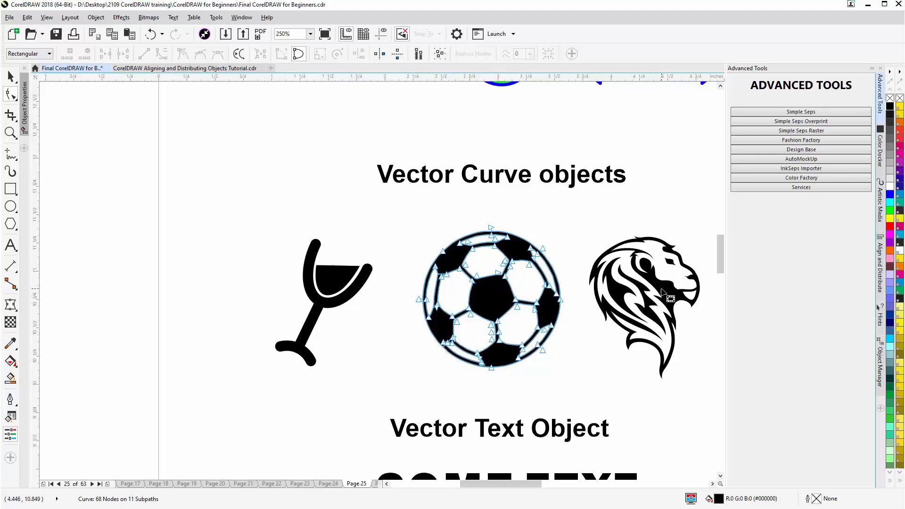
left_click(646, 302)
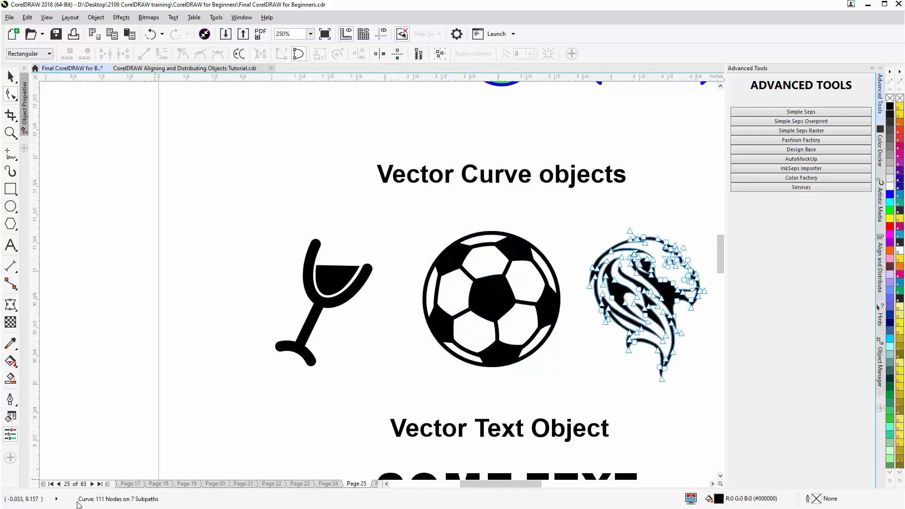
mouse_move(112, 503)
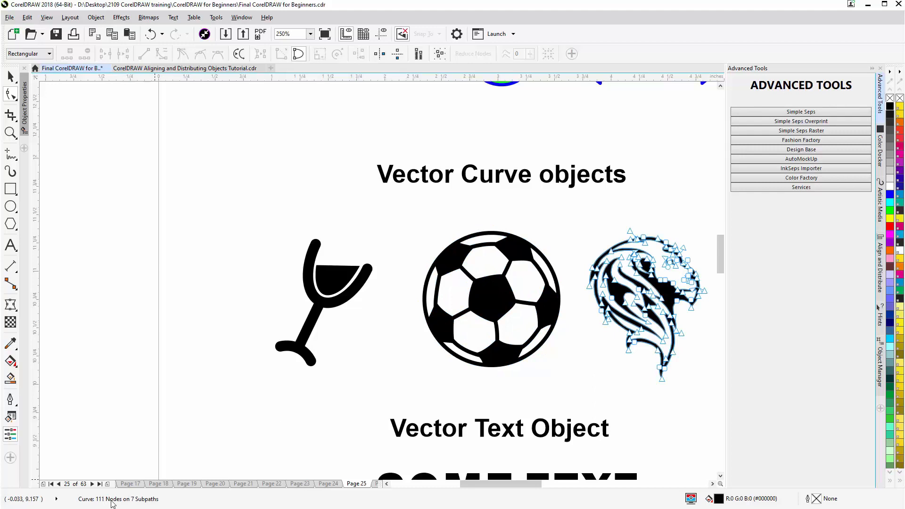
mouse_move(167, 506)
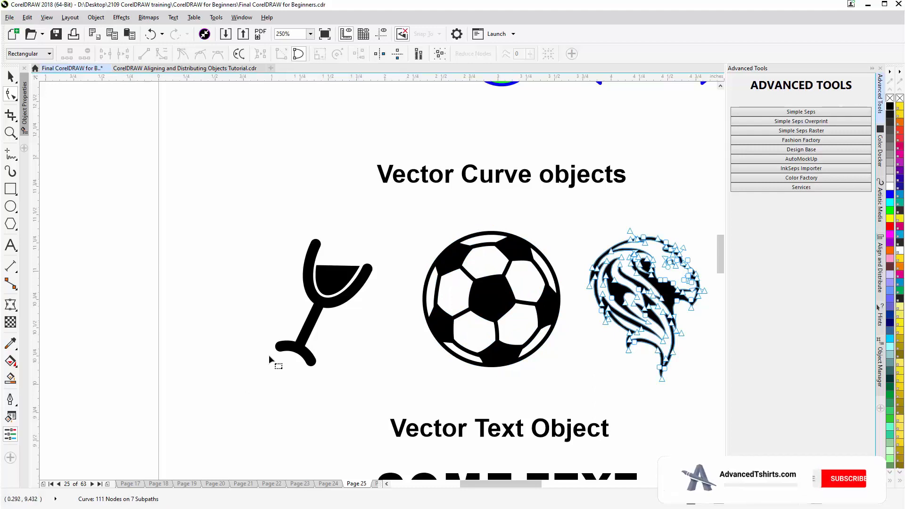
mouse_move(467, 345)
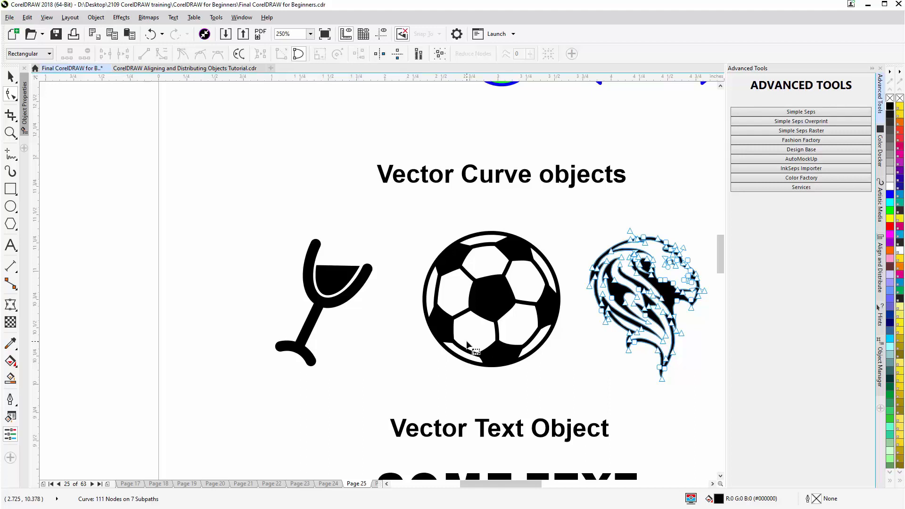
mouse_move(712, 242)
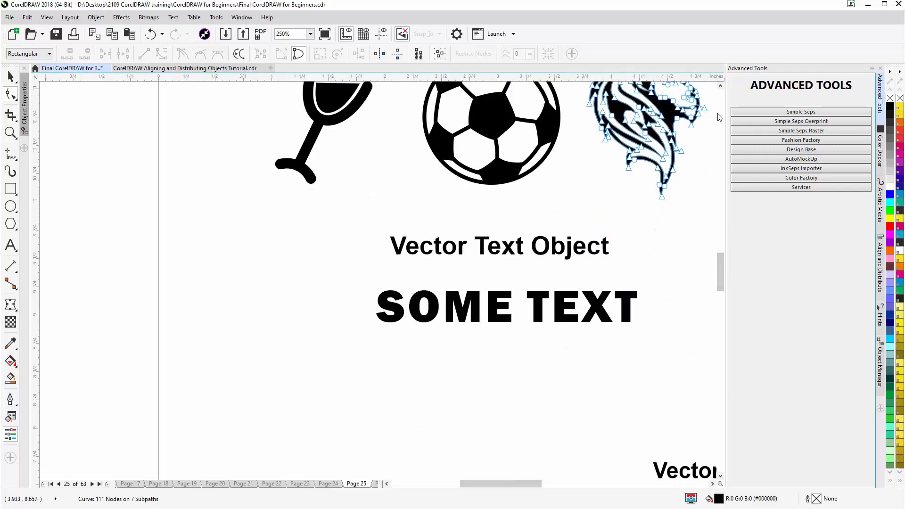
mouse_move(575, 321)
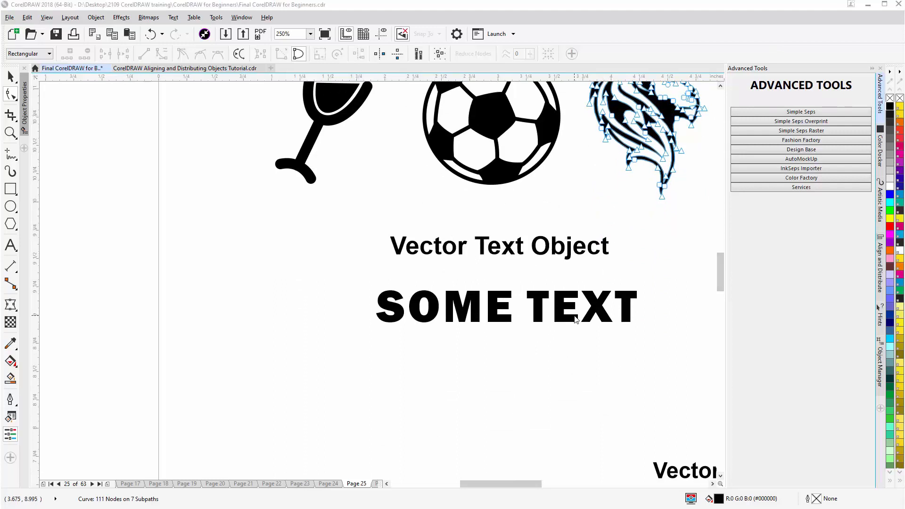
mouse_move(568, 320)
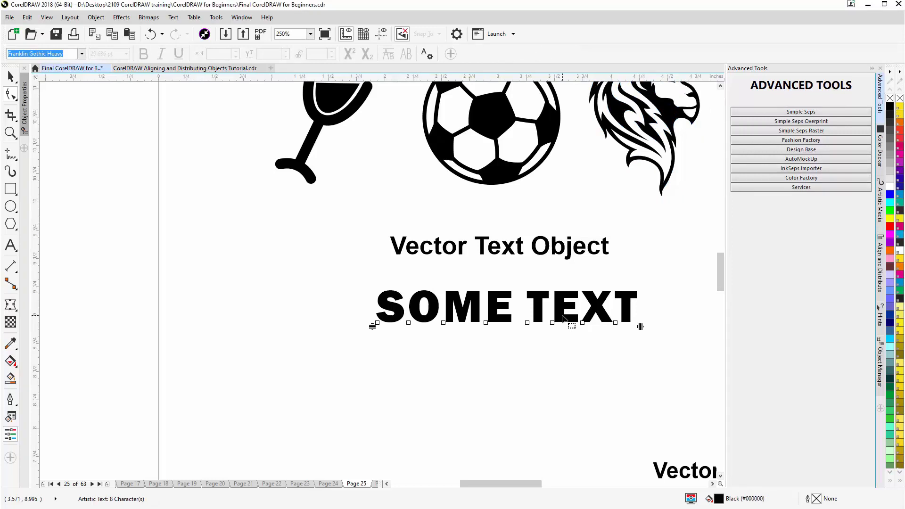
mouse_move(583, 326)
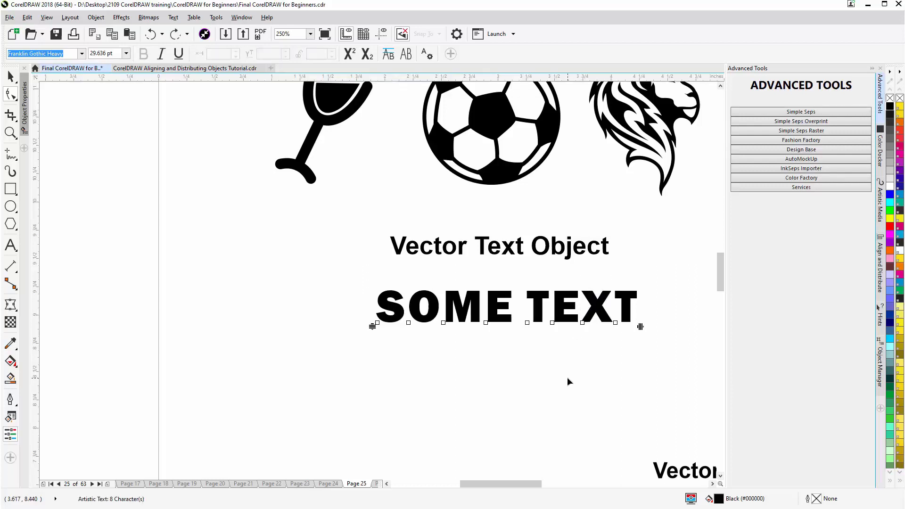
mouse_move(638, 328)
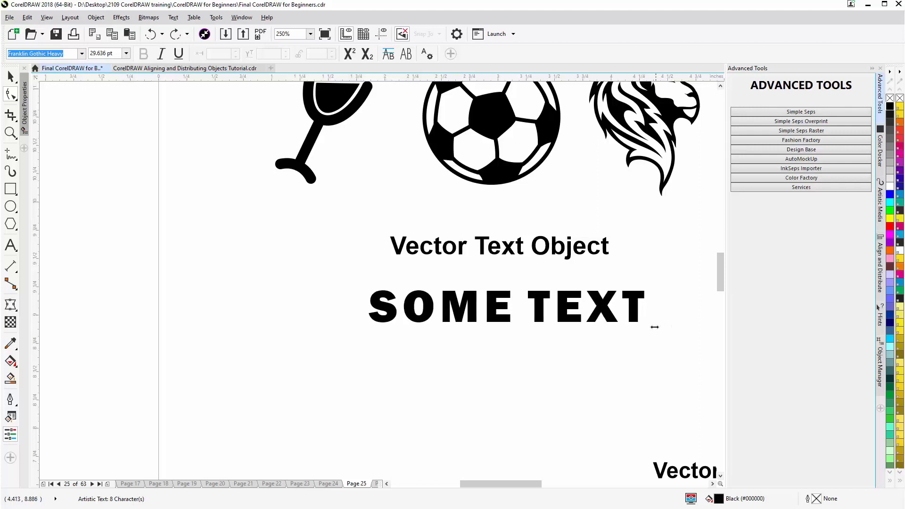
Step: Show the character nodes and spacing handles on SOME TEXT and the multi-line artistic text
left_click(508, 305)
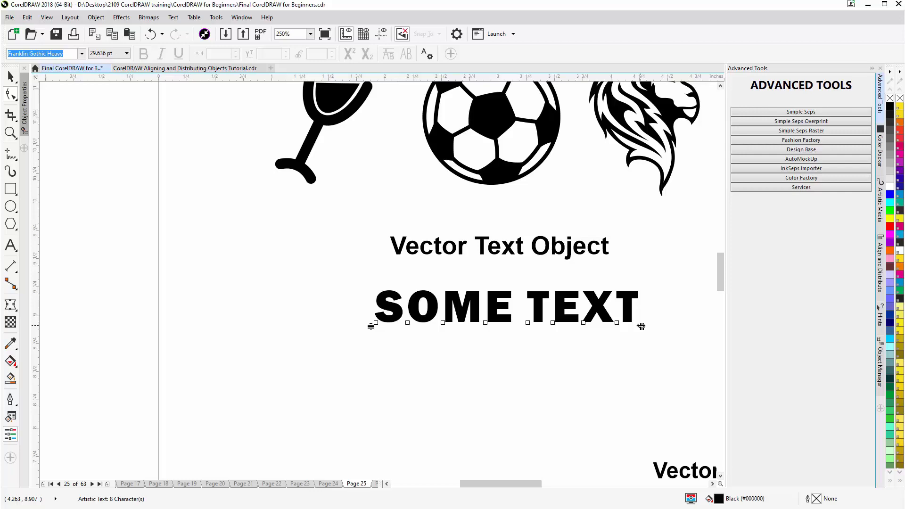
mouse_move(583, 358)
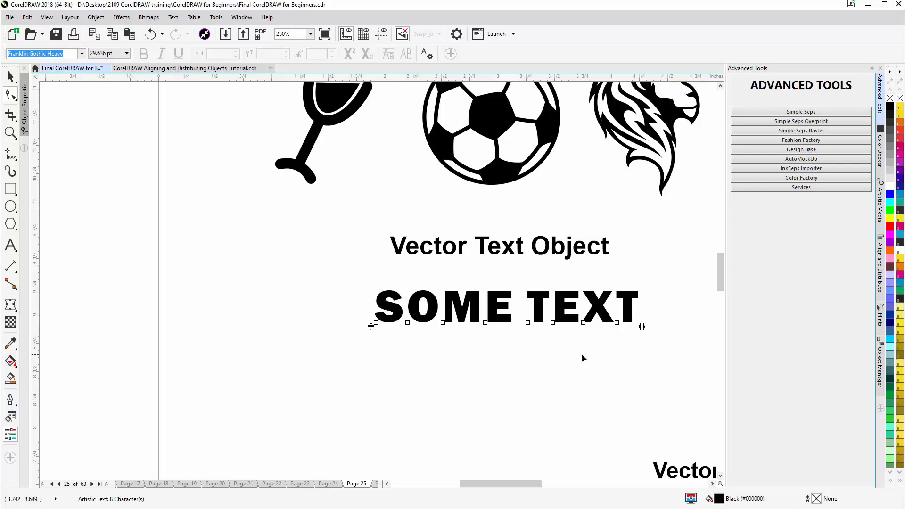
scroll("down", 3)
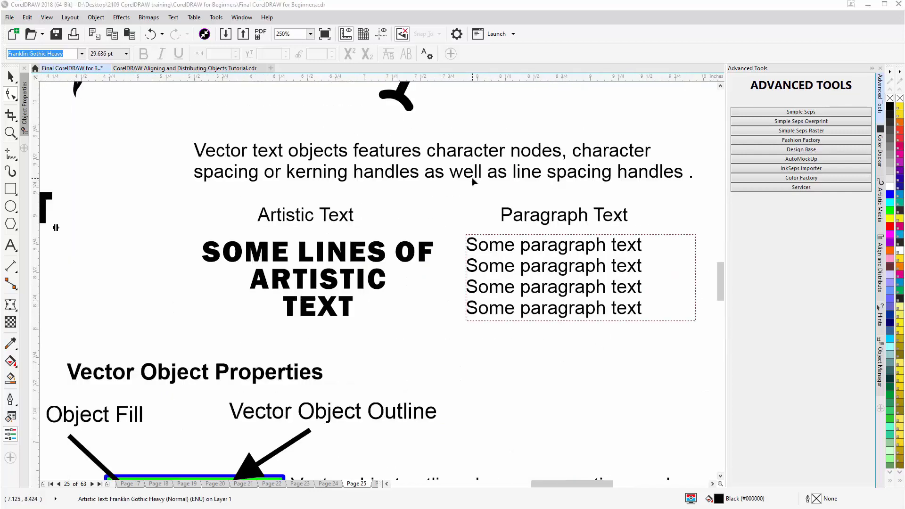
mouse_move(322, 255)
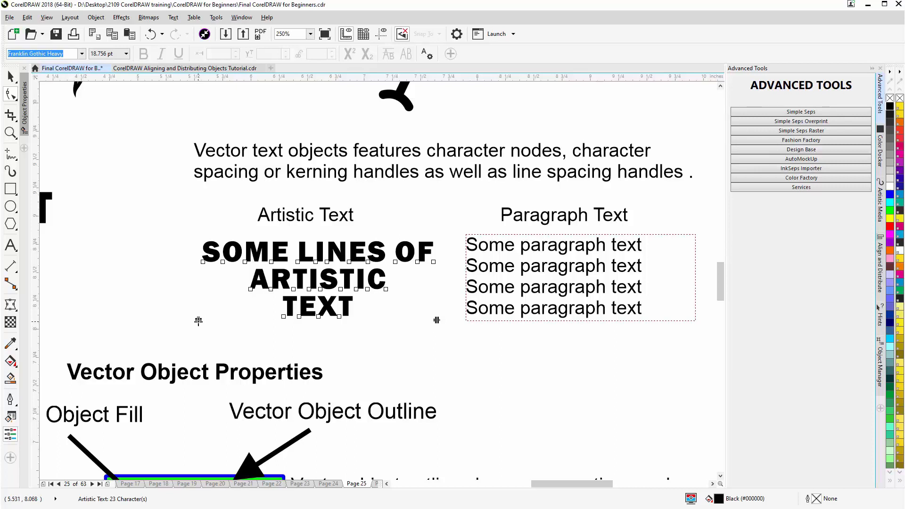
left_click(198, 322)
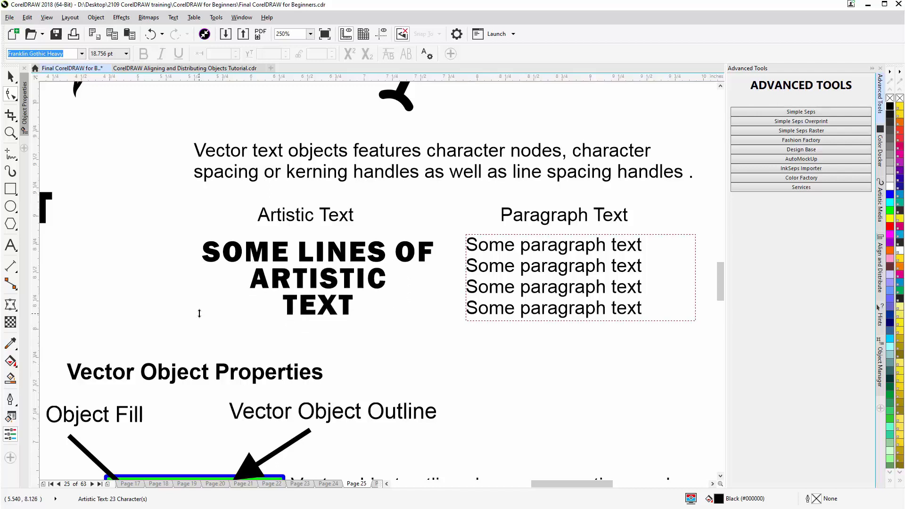
left_click(317, 279)
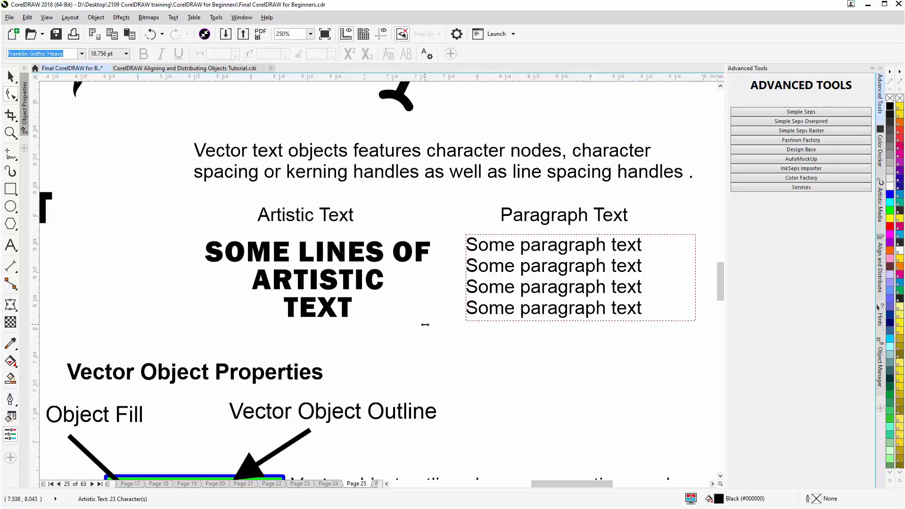
left_click(317, 280)
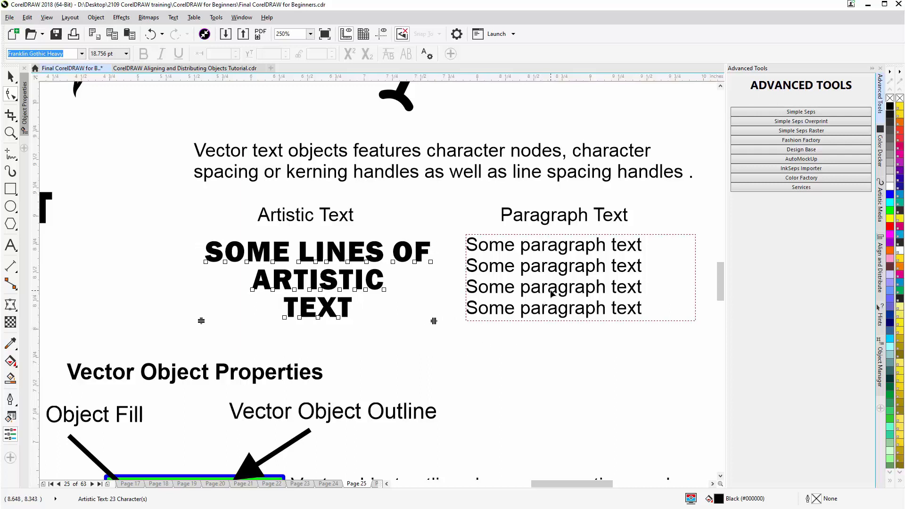
Step: Show the paragraph text's character nodes and handles to widen its line spacing
left_click(552, 276)
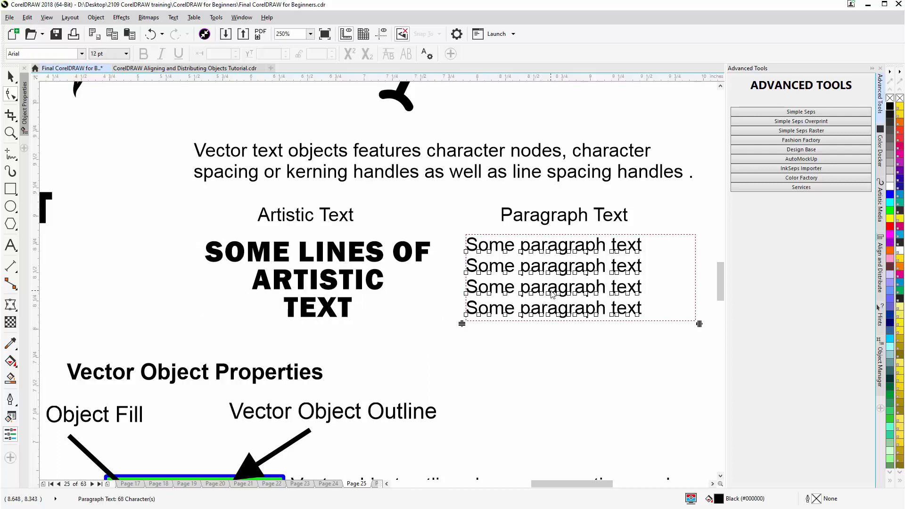
mouse_move(701, 327)
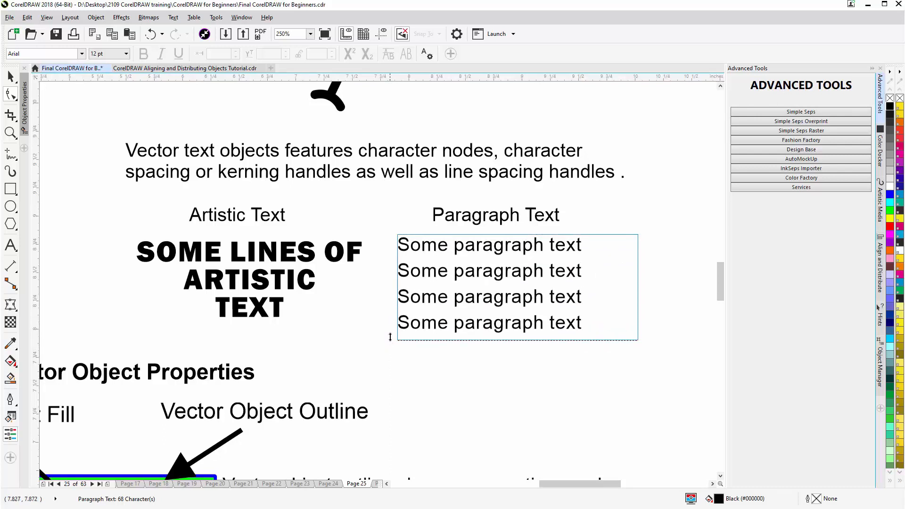
left_click(517, 285)
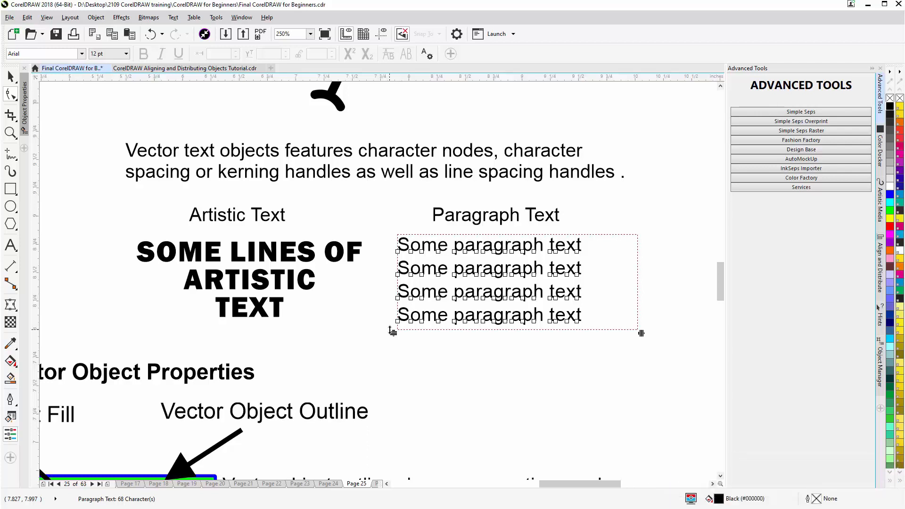
mouse_move(346, 369)
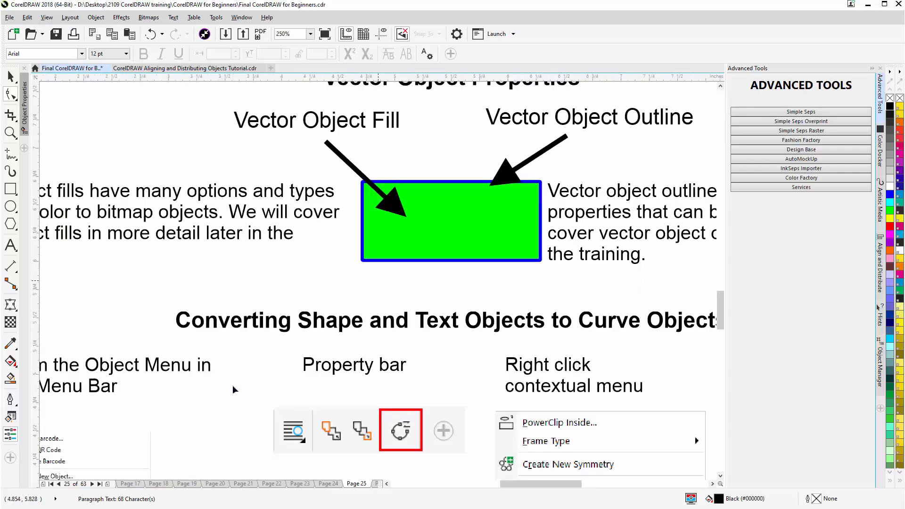
mouse_move(9, 78)
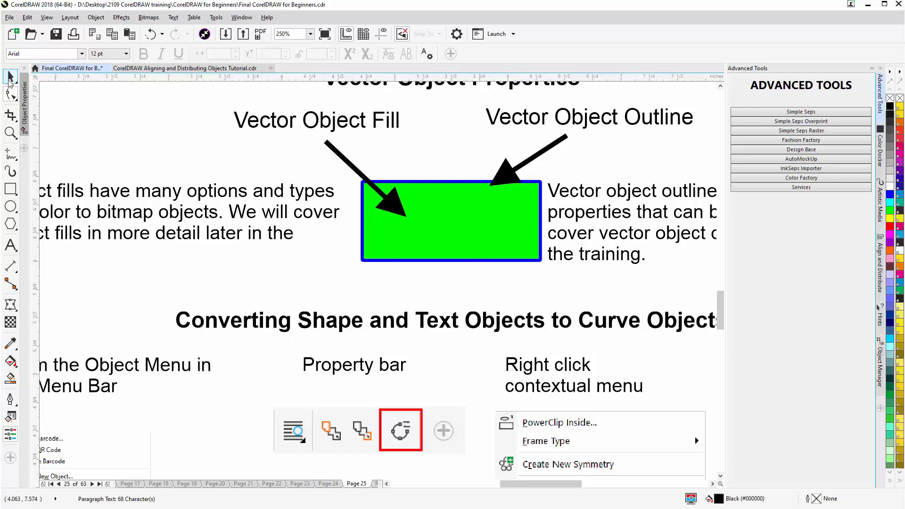
Step: Select the green rectangle in Vector Object Properties to inspect its fill and blue outline
left_click(450, 221)
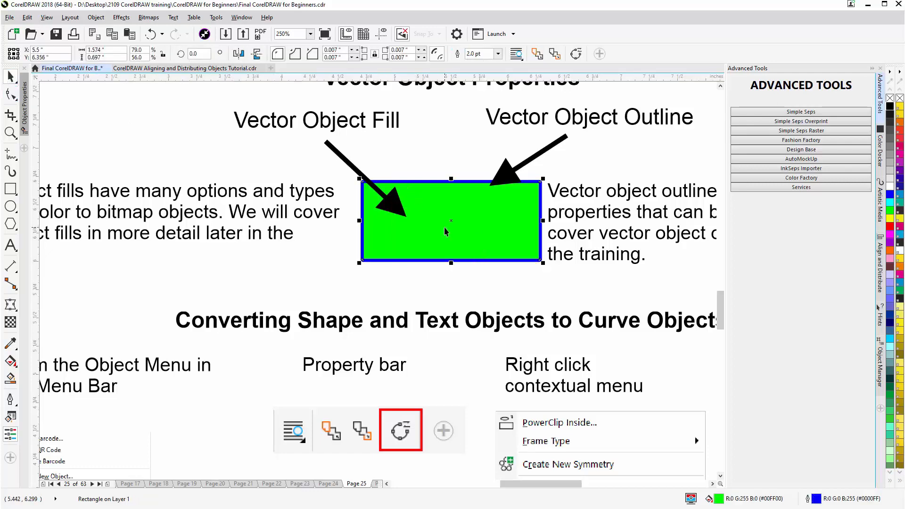
mouse_move(452, 234)
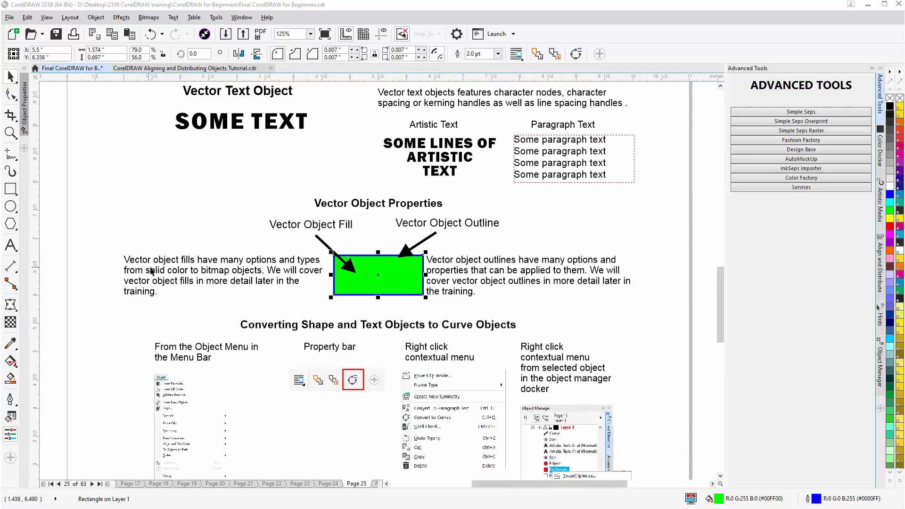
mouse_move(242, 271)
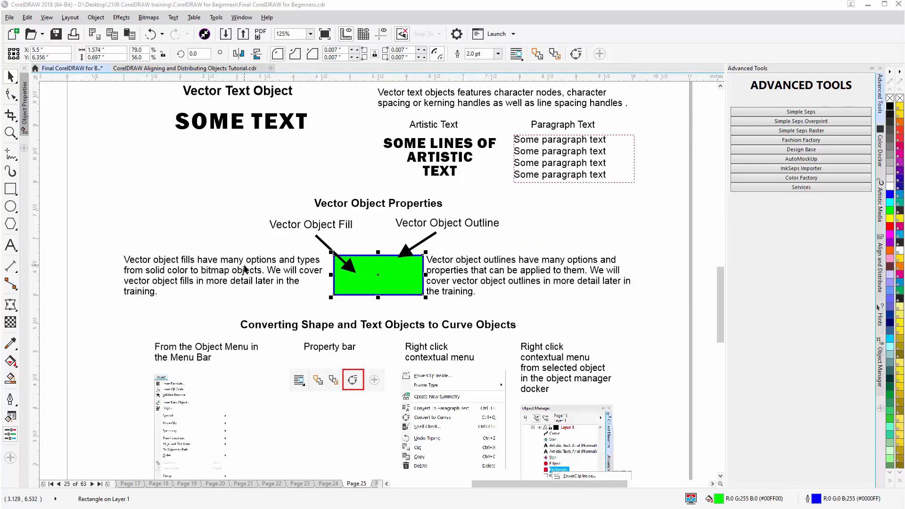
mouse_move(179, 279)
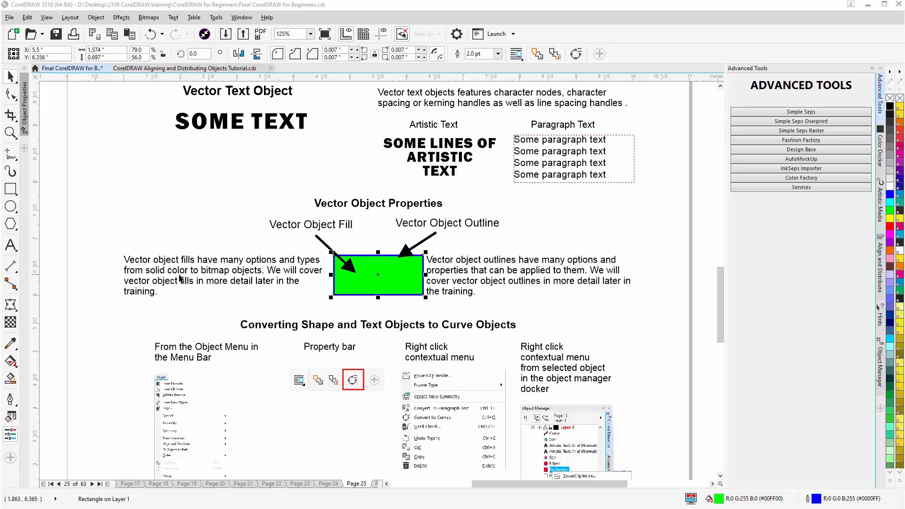
mouse_move(237, 277)
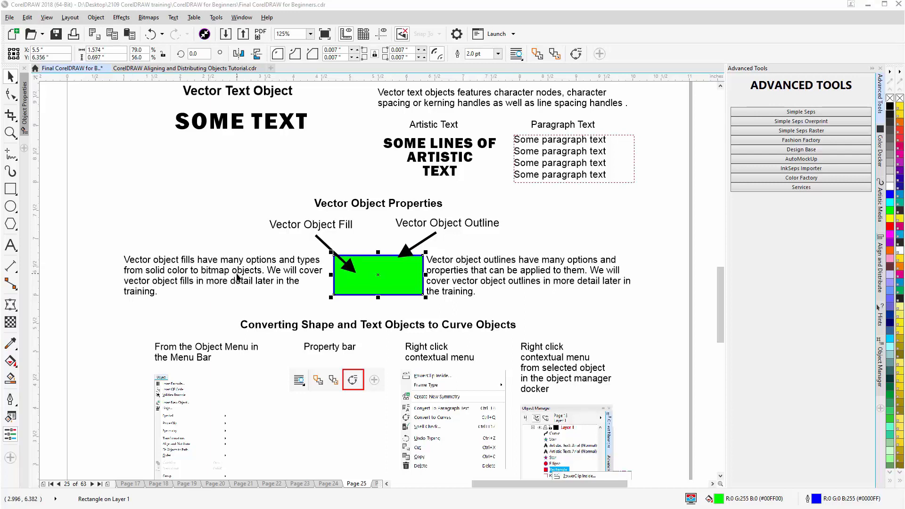
mouse_move(326, 249)
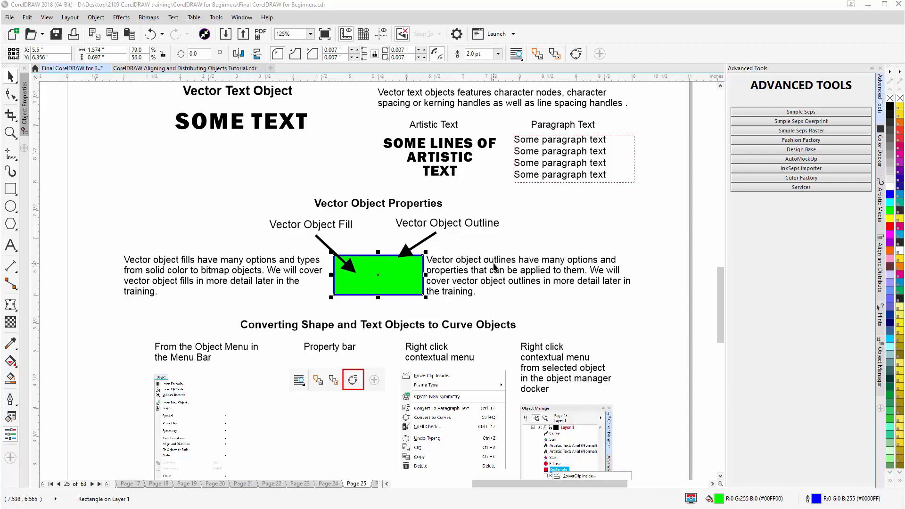
mouse_move(605, 264)
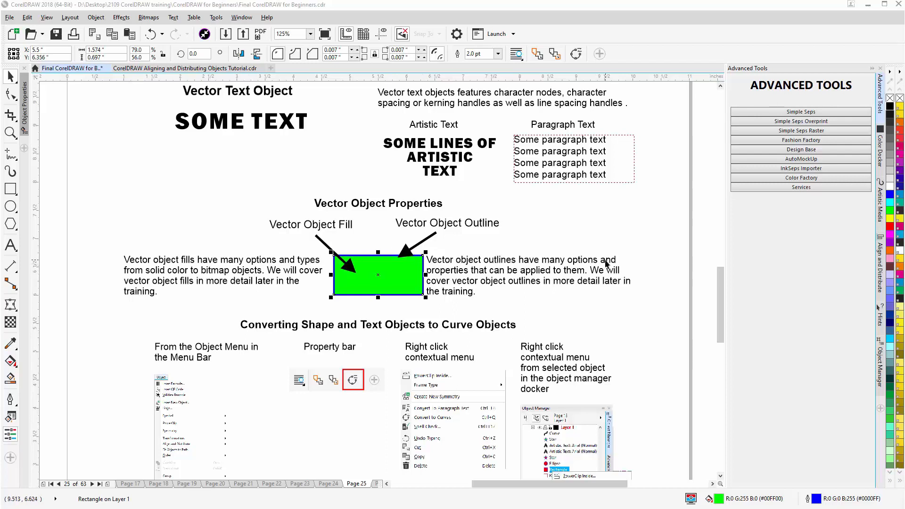
mouse_move(472, 275)
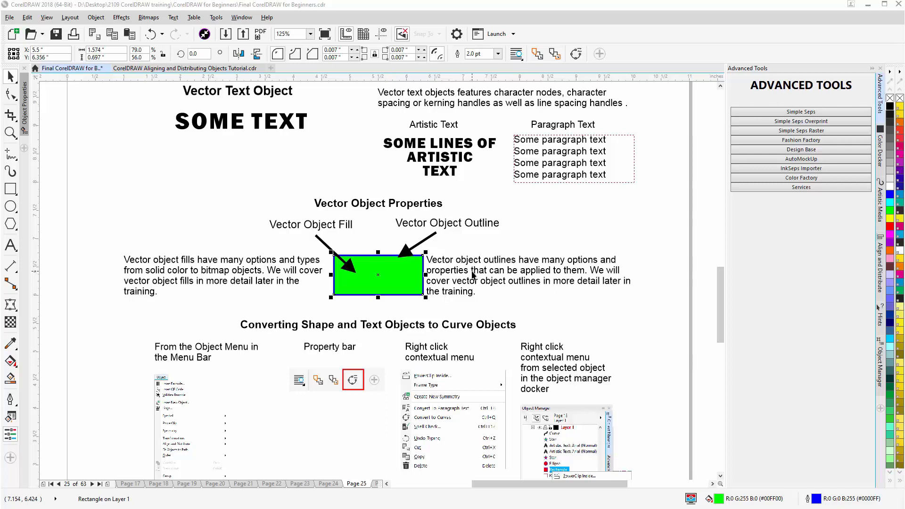
mouse_move(106, 503)
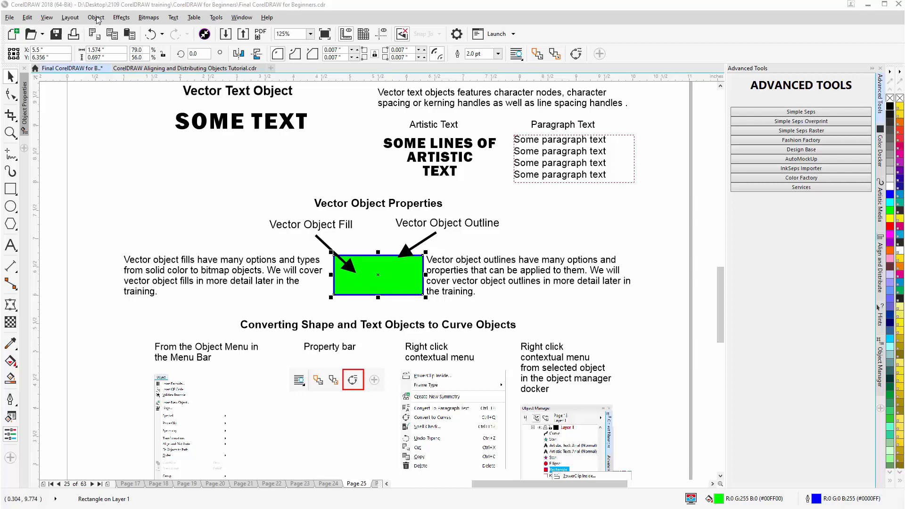
left_click(96, 16)
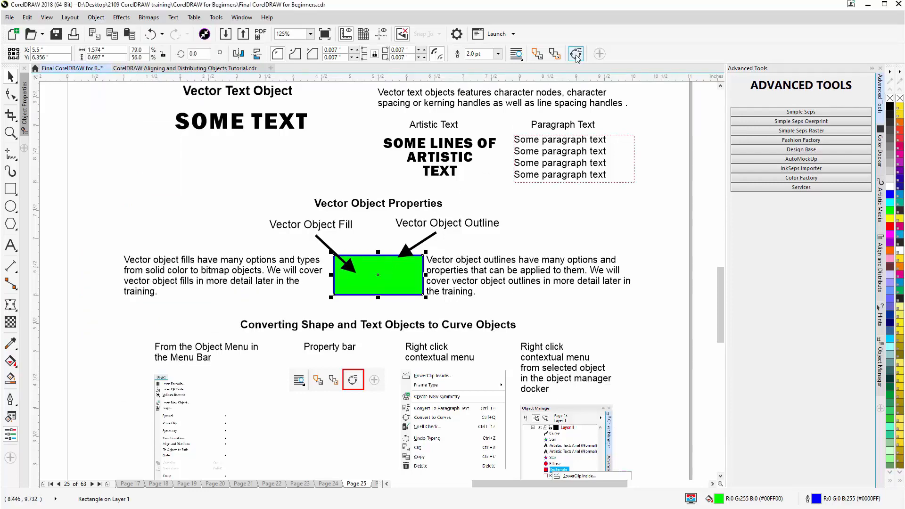
mouse_move(575, 53)
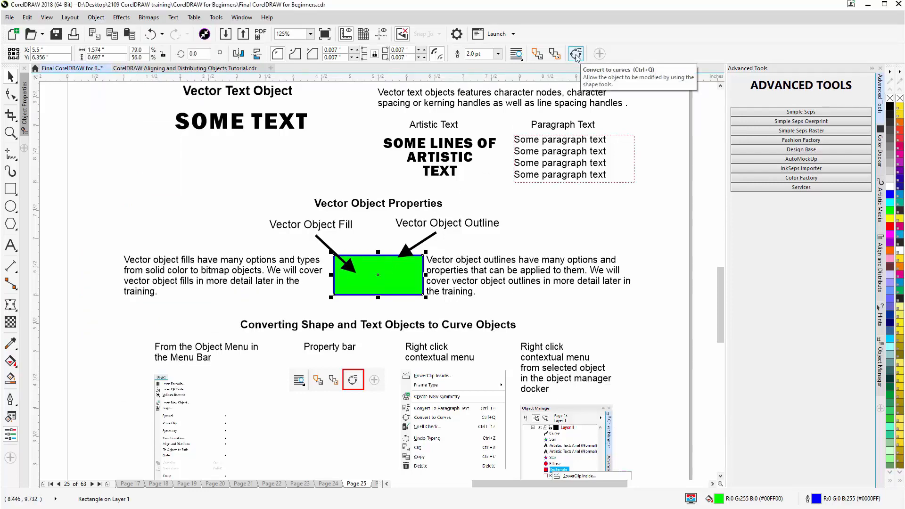
mouse_move(390, 281)
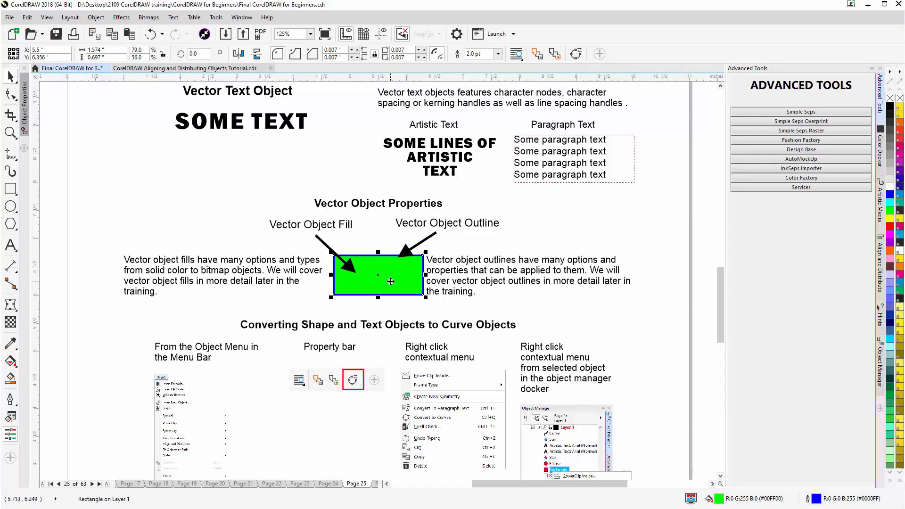
right_click(391, 280)
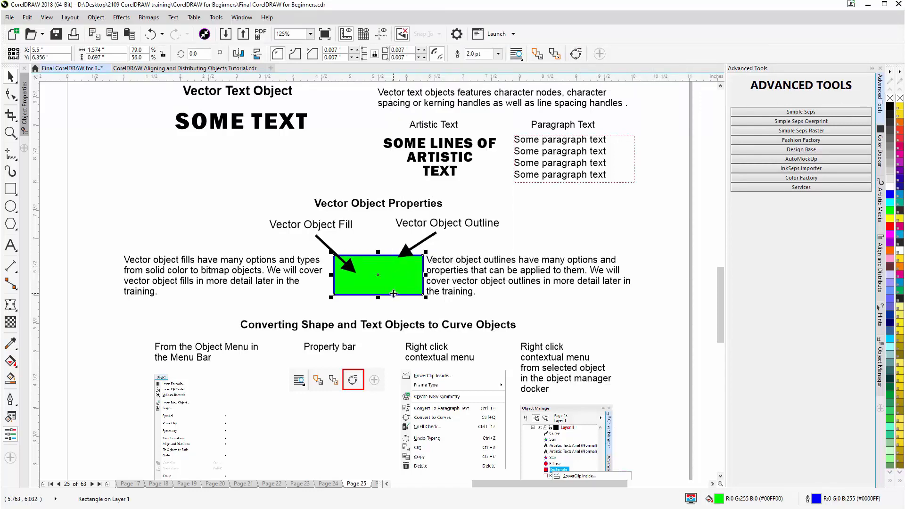
right_click(378, 275)
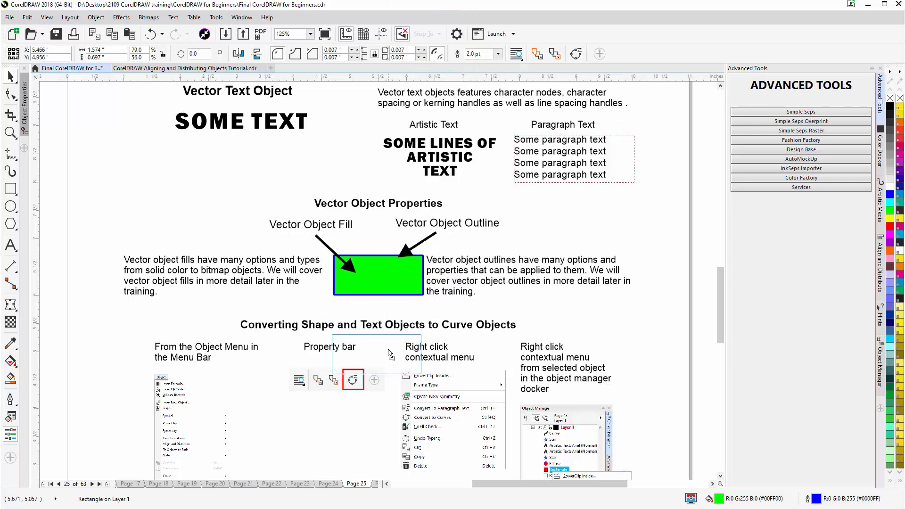
right_click(375, 355)
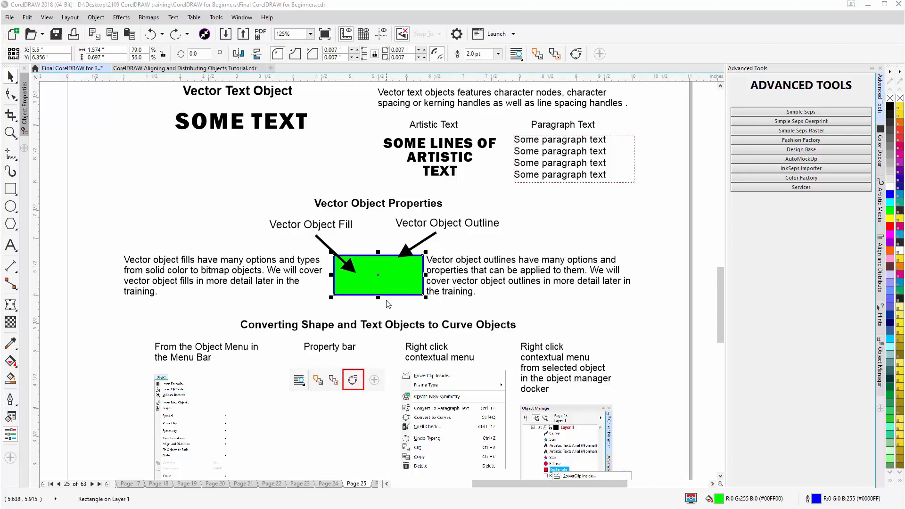
mouse_move(87, 504)
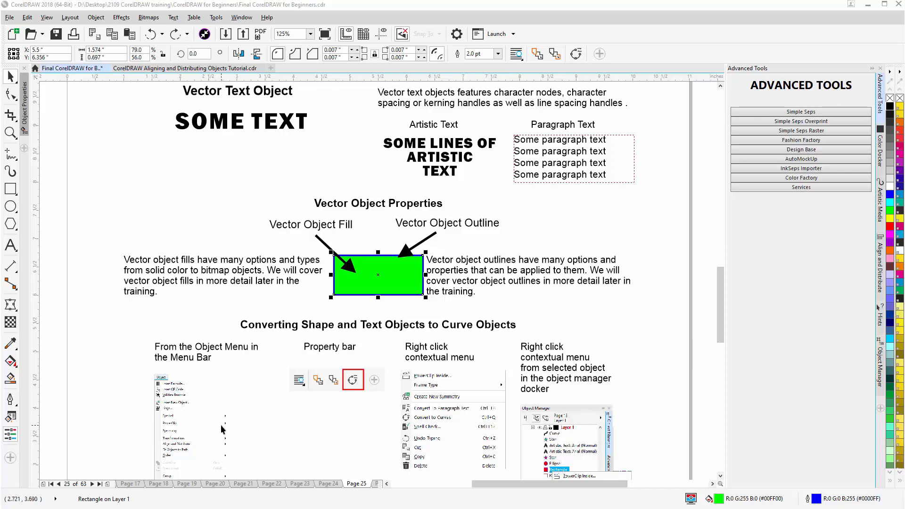
mouse_move(228, 423)
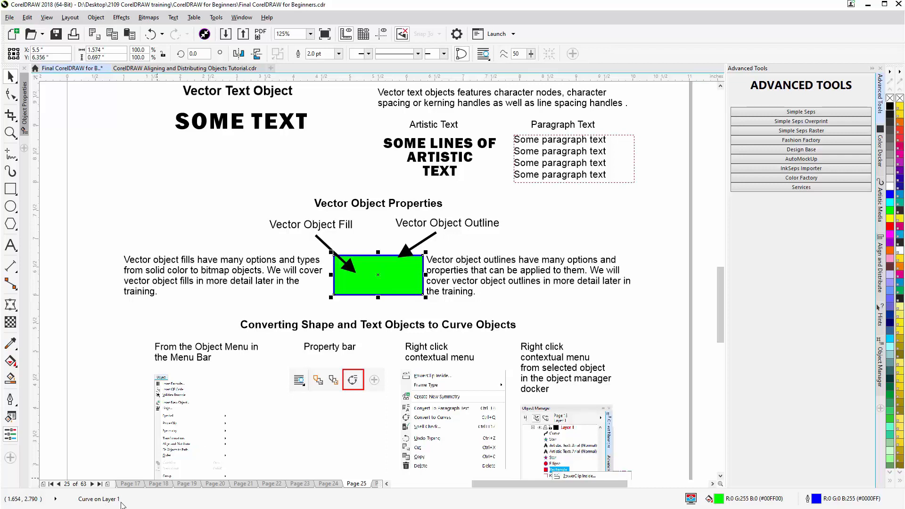
mouse_move(341, 265)
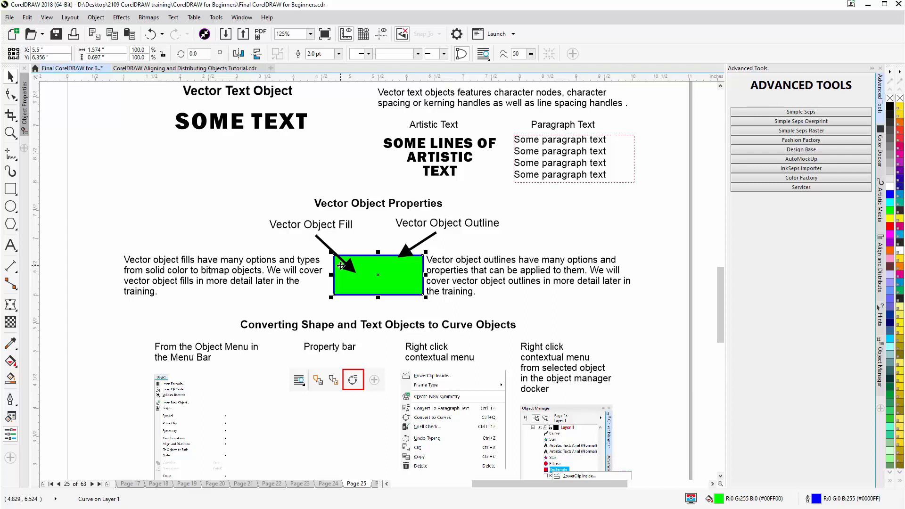
mouse_move(365, 260)
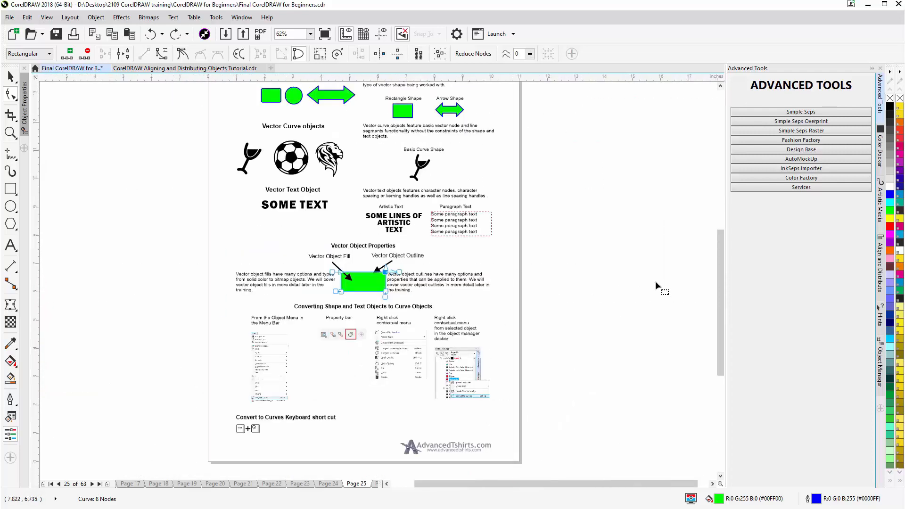
Step: Scroll back up to the top of page 25 with its title heading
scroll("up", 3)
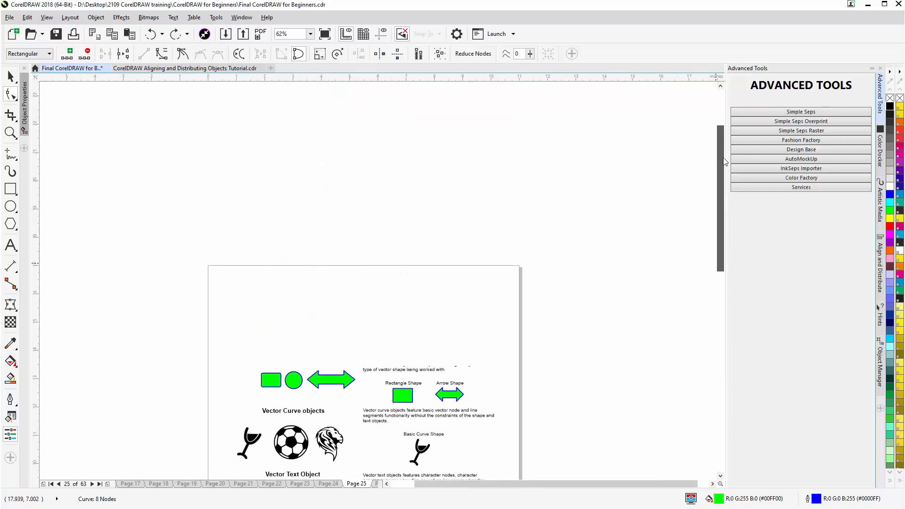
scroll("up", 3)
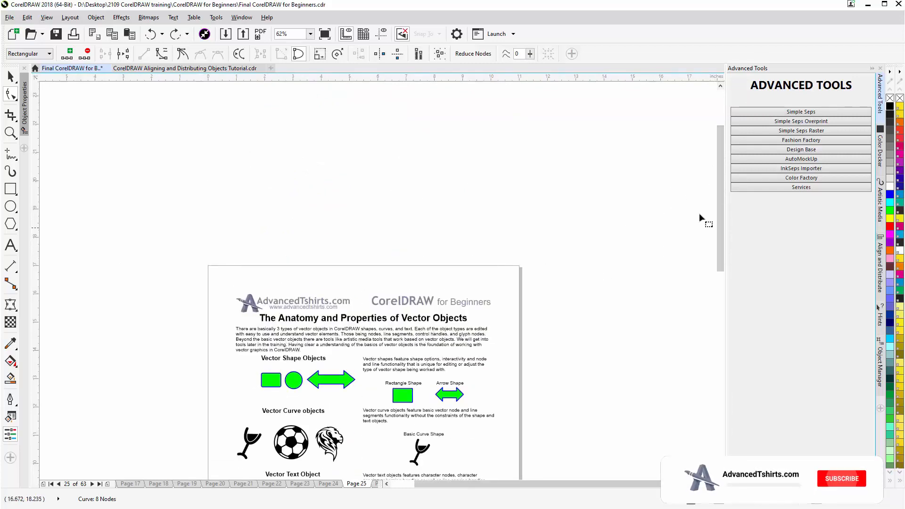
scroll("up", 3)
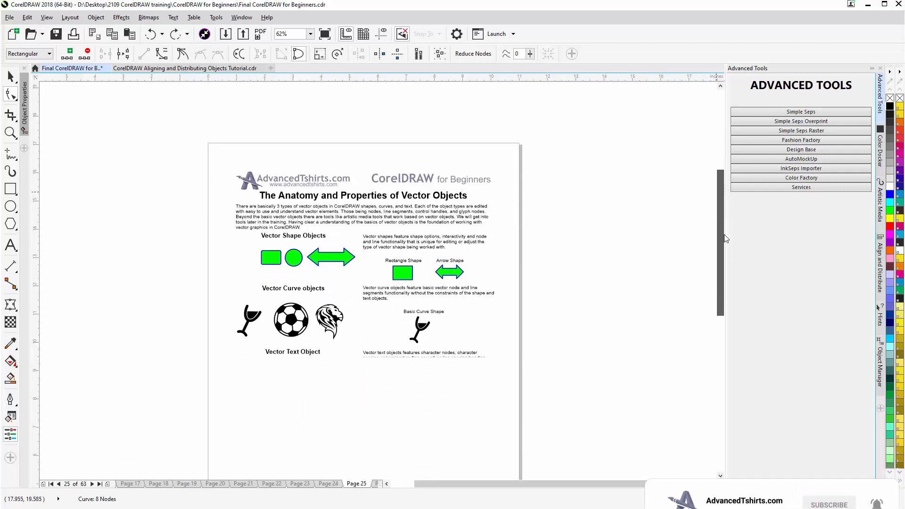